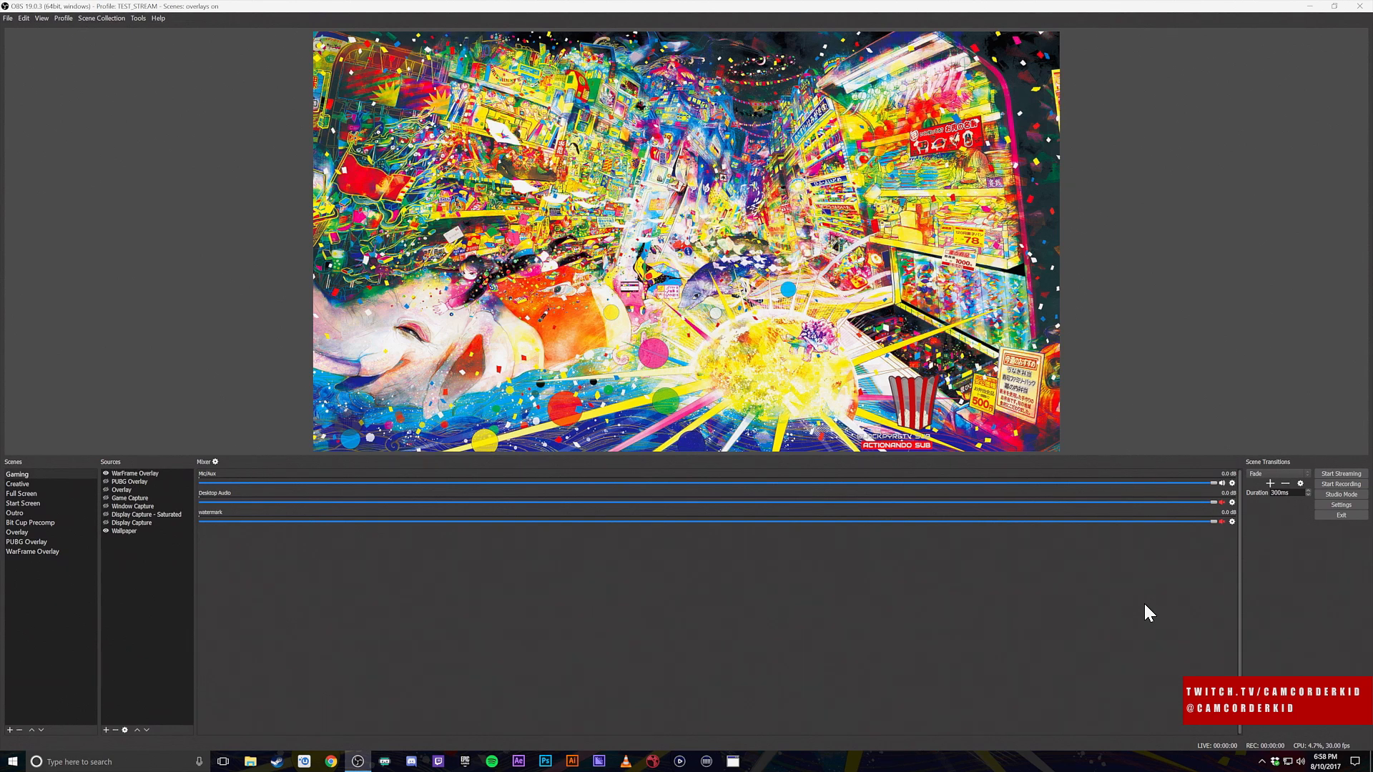
pyautogui.moveTo(943, 613)
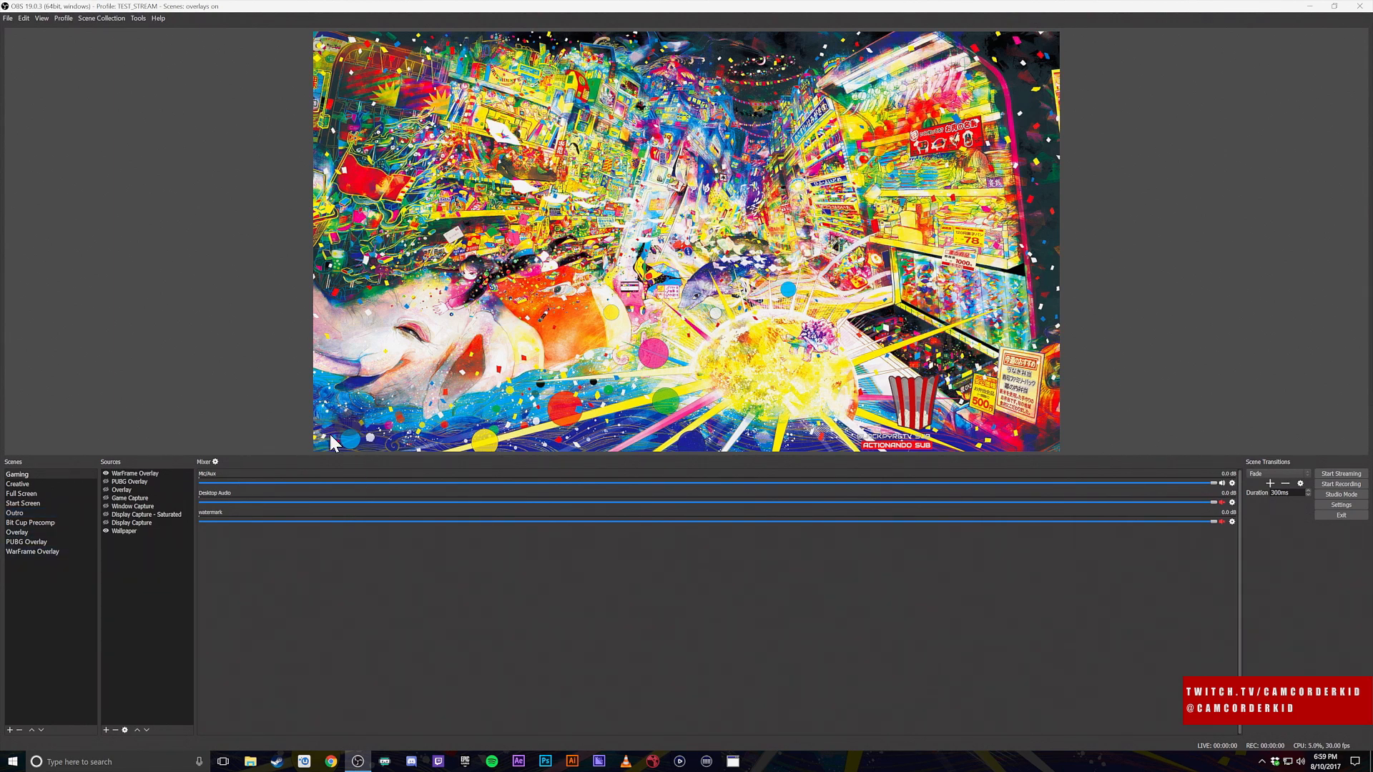
pyautogui.moveTo(343, 420)
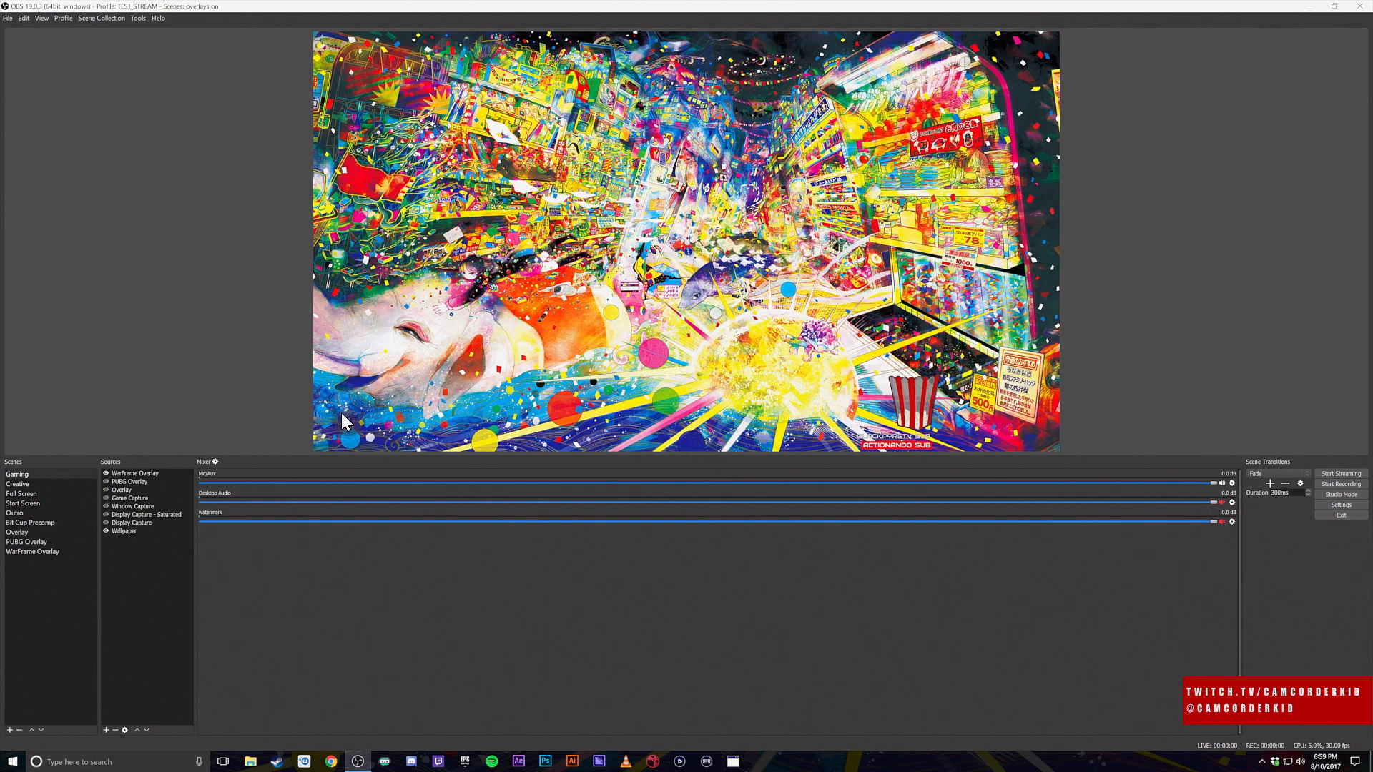
pyautogui.moveTo(351, 437)
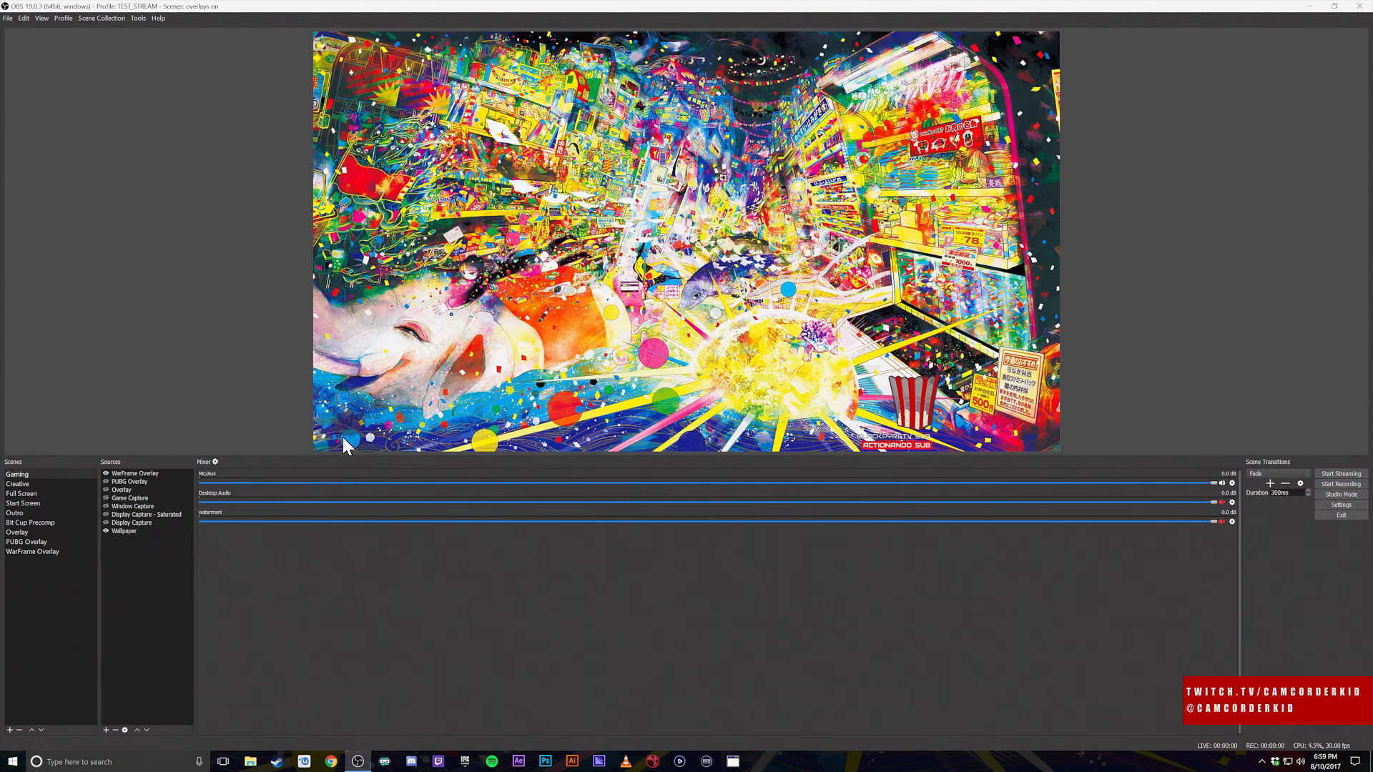
pyautogui.moveTo(364, 444)
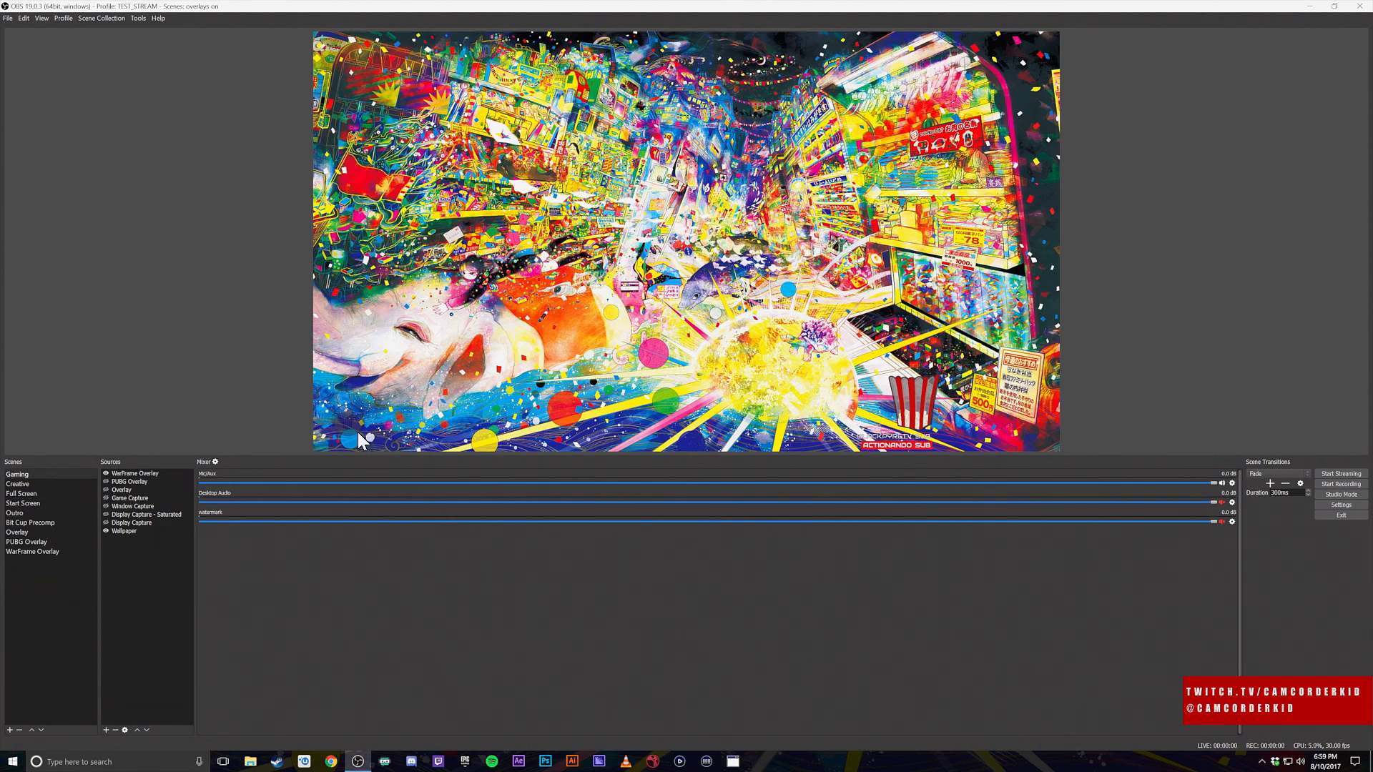
pyautogui.moveTo(358, 440)
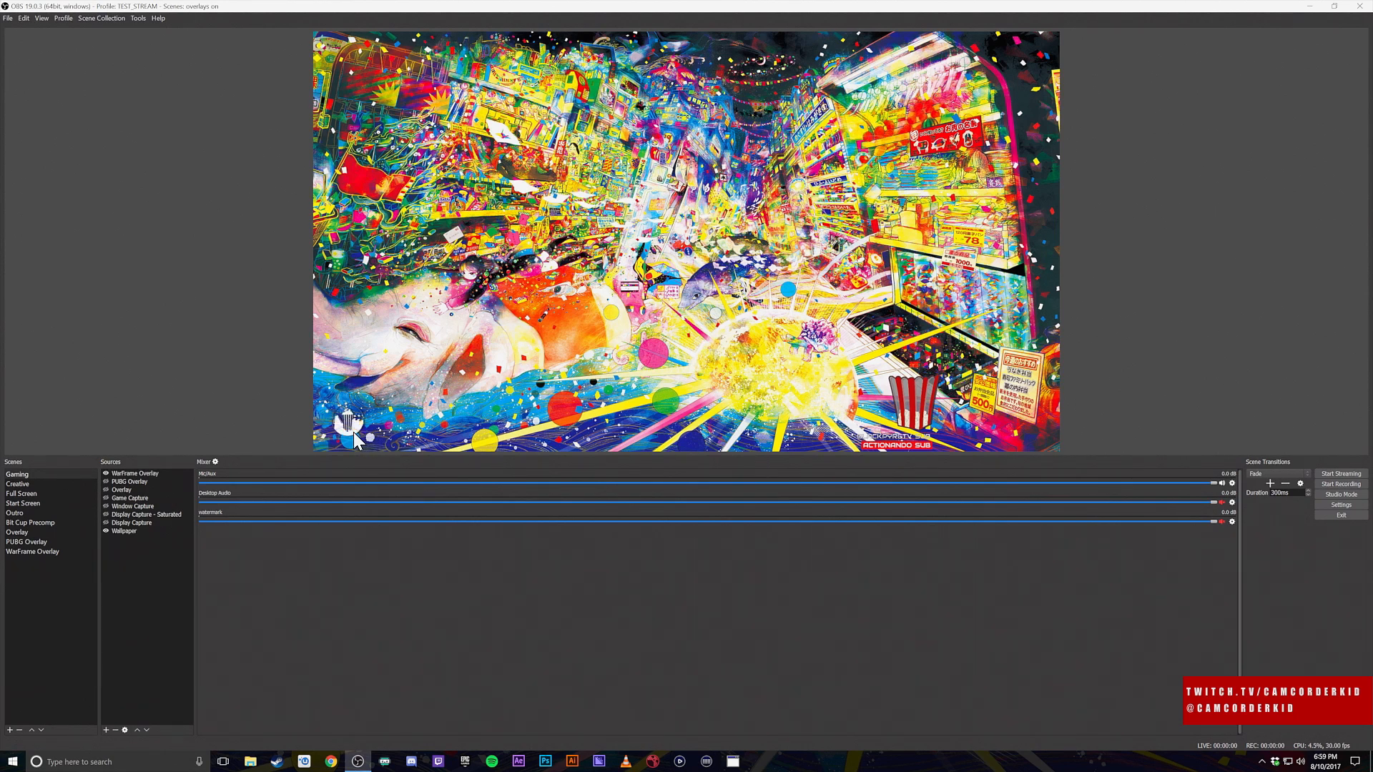
pyautogui.moveTo(886, 451)
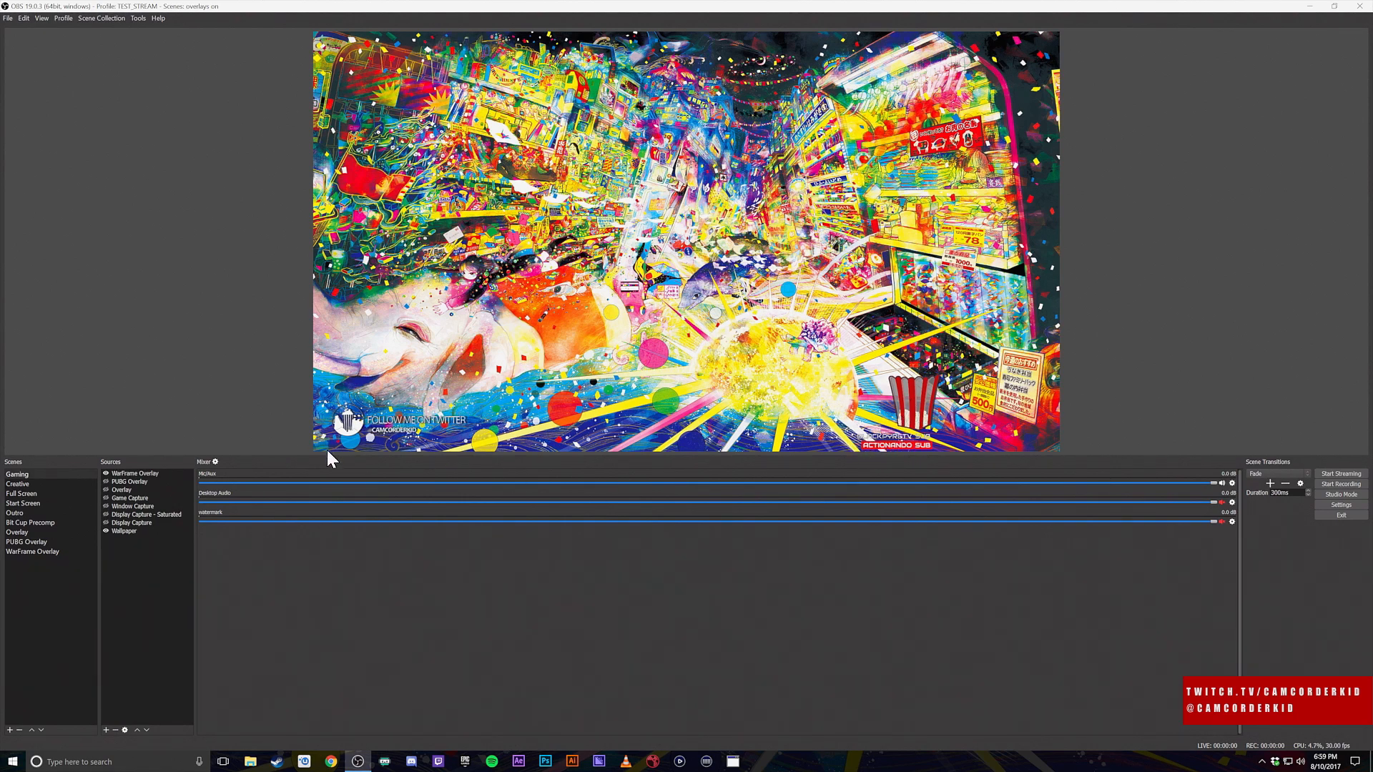
pyautogui.moveTo(200, 577)
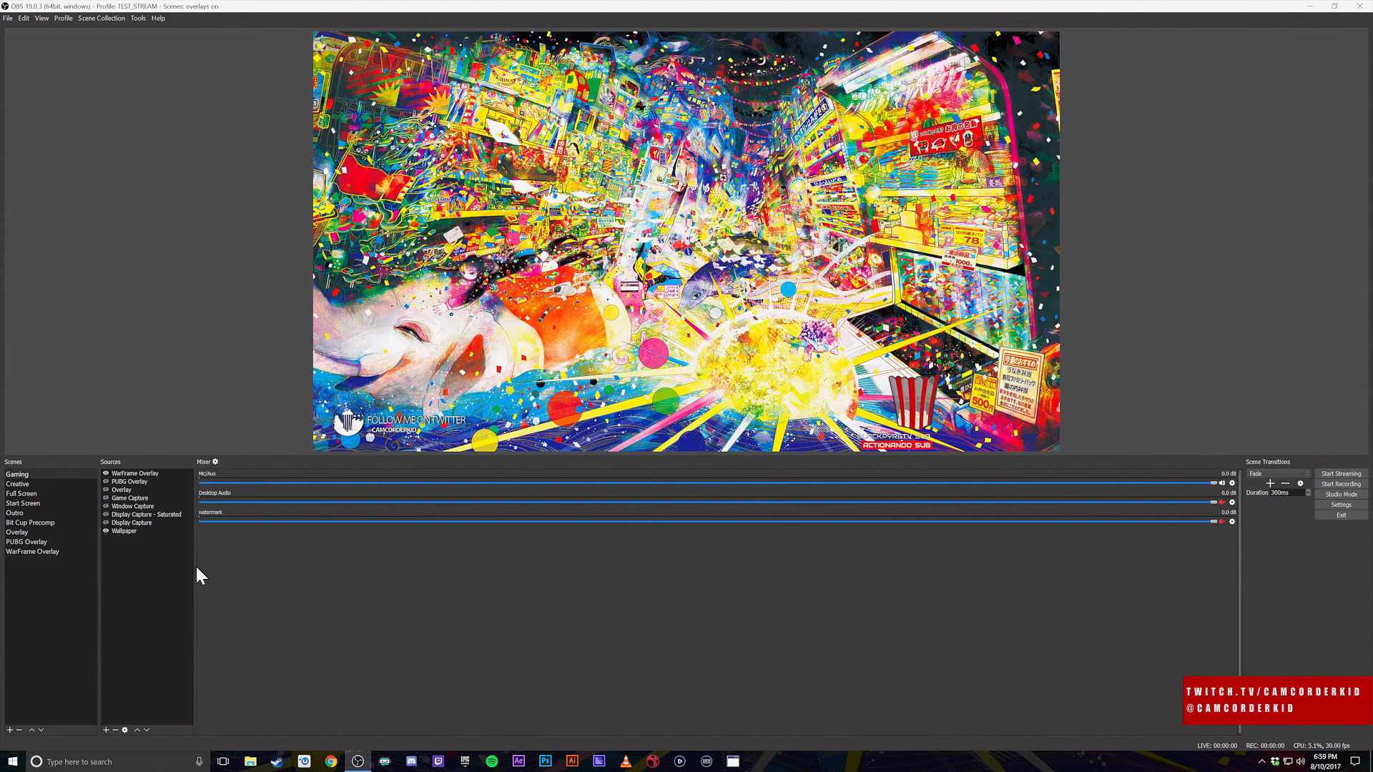
pyautogui.moveTo(143, 596)
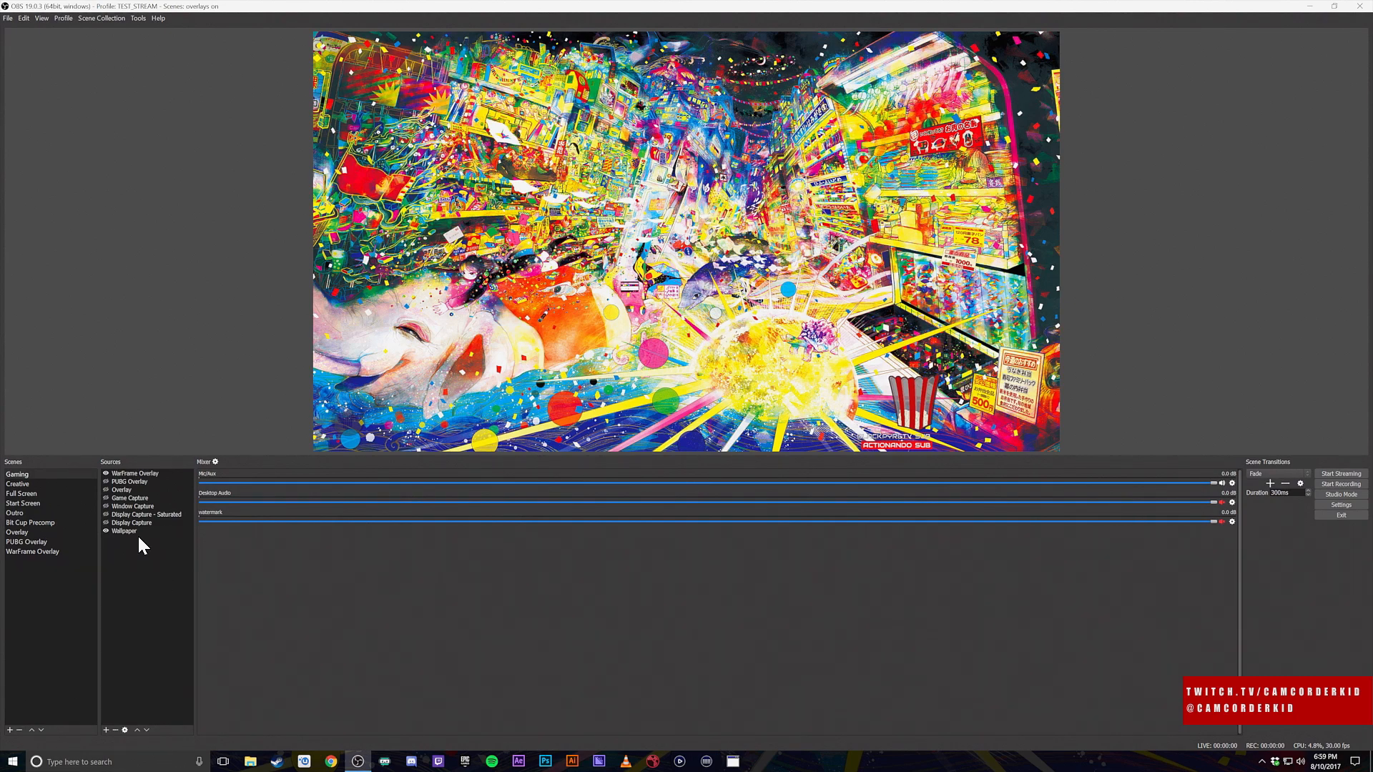
pyautogui.moveTo(48, 496)
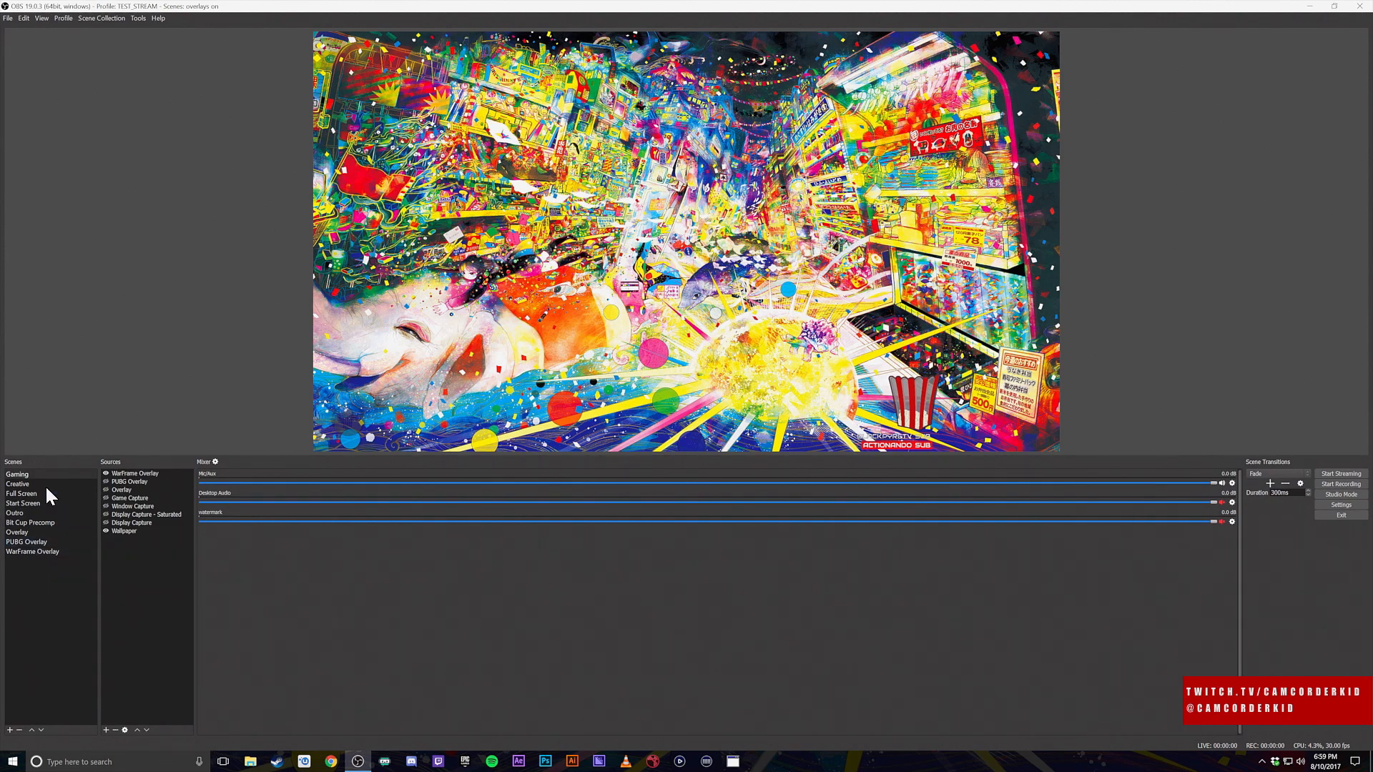
# Switch between the PUBG Overlay and Gaming scenes, selecting the nested PUBG Overlay source.
pyautogui.click(27, 541)
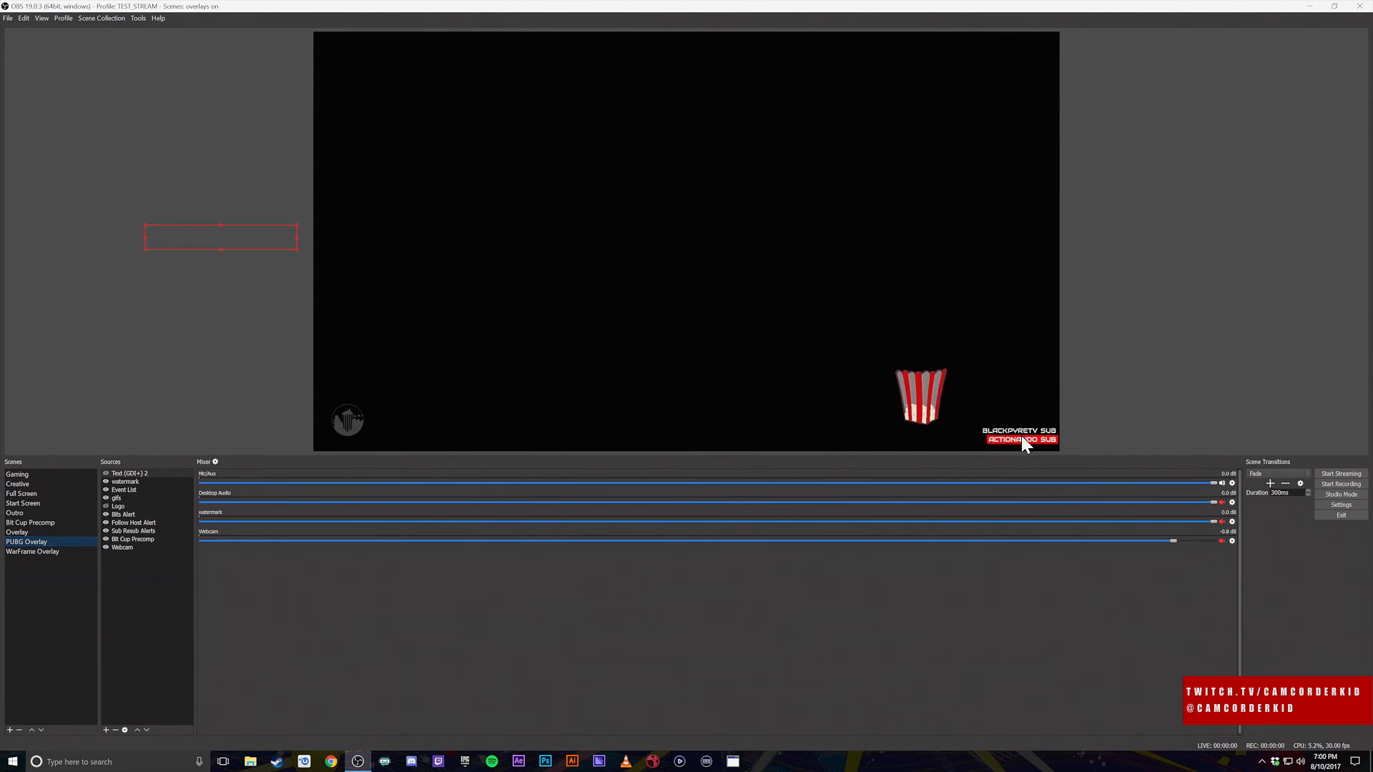
pyautogui.moveTo(1001, 387)
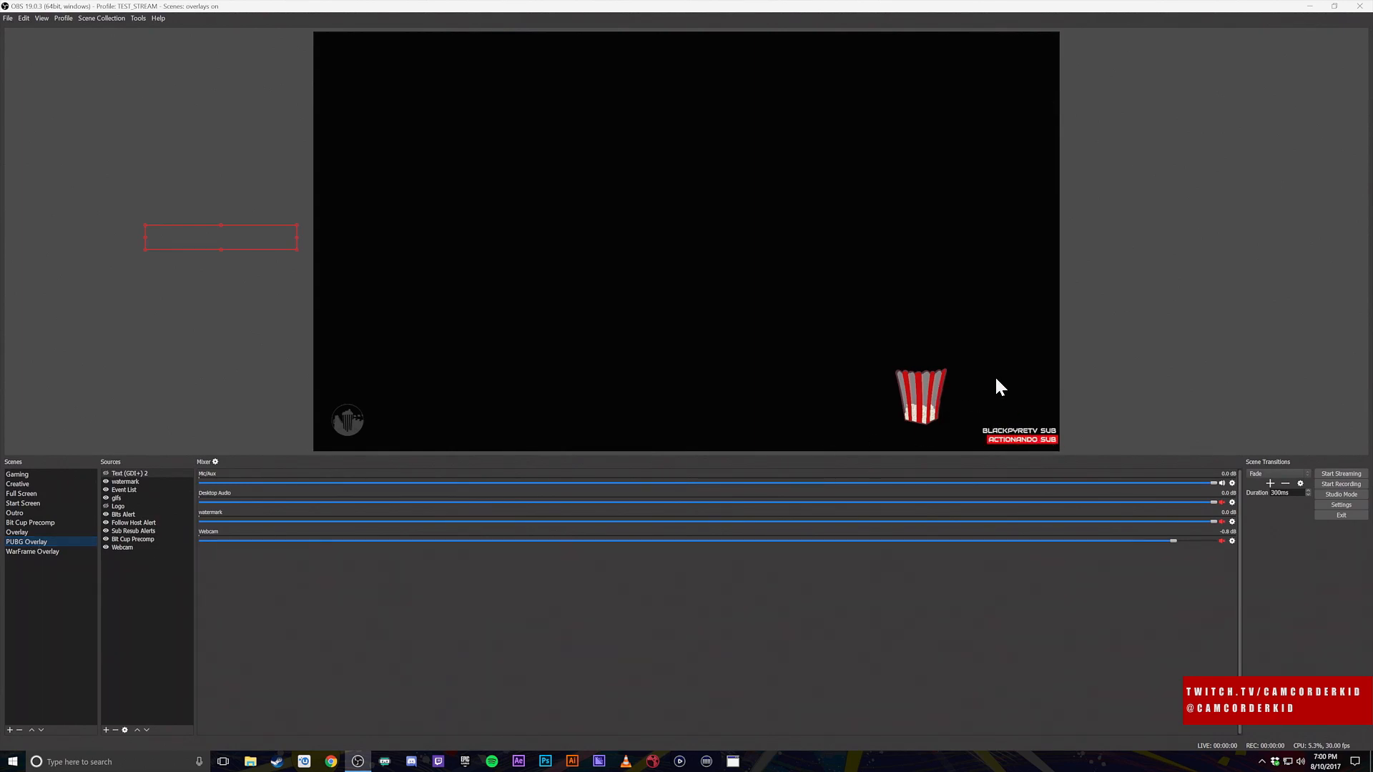
pyautogui.moveTo(978, 390)
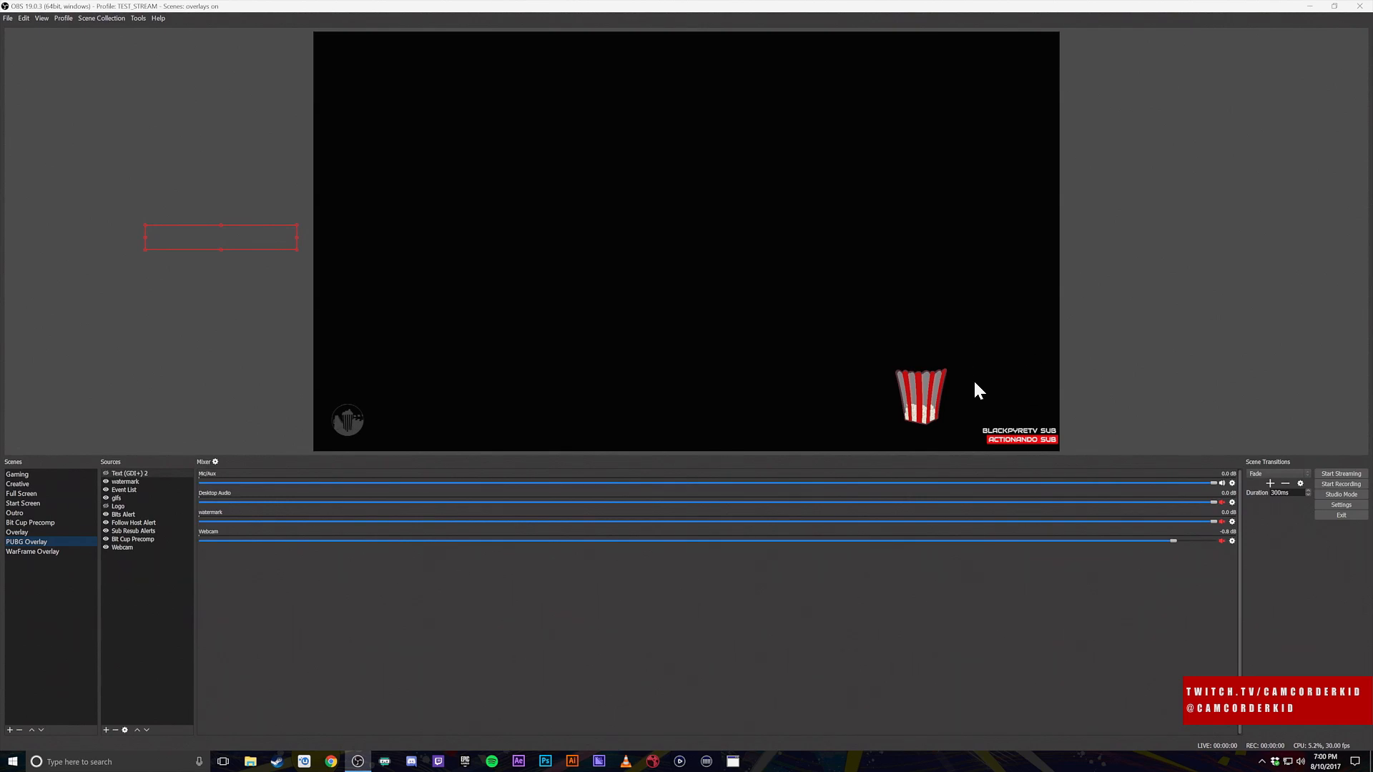
pyautogui.moveTo(945, 418)
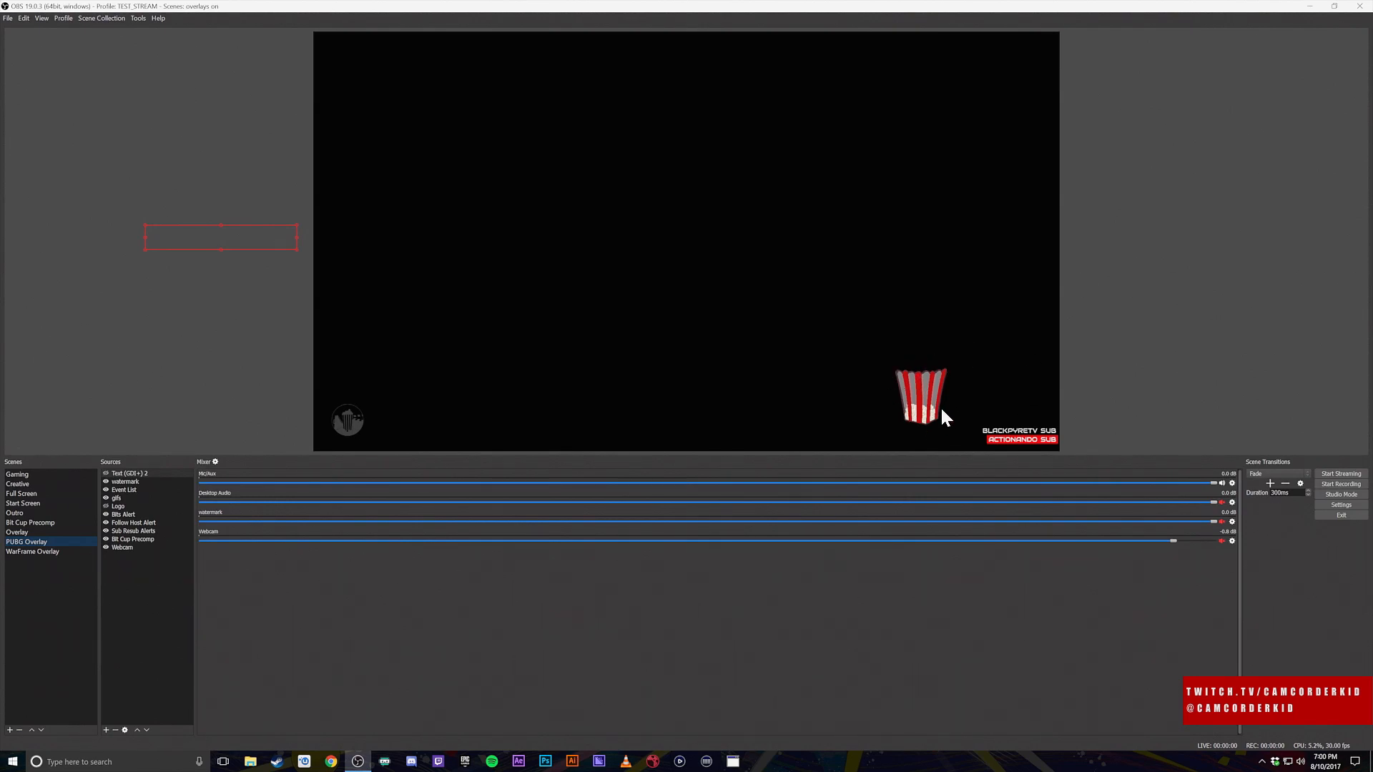
pyautogui.moveTo(994, 354)
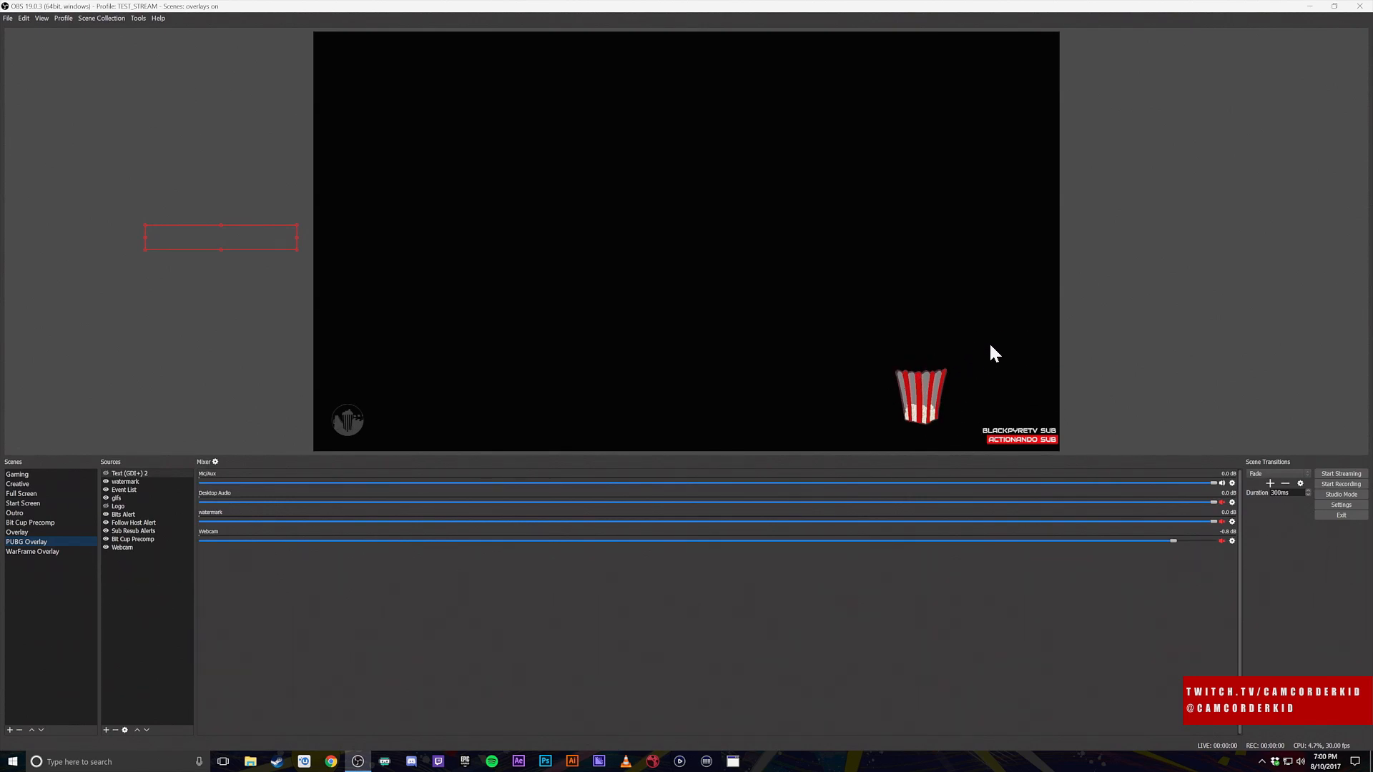
pyautogui.moveTo(429, 438)
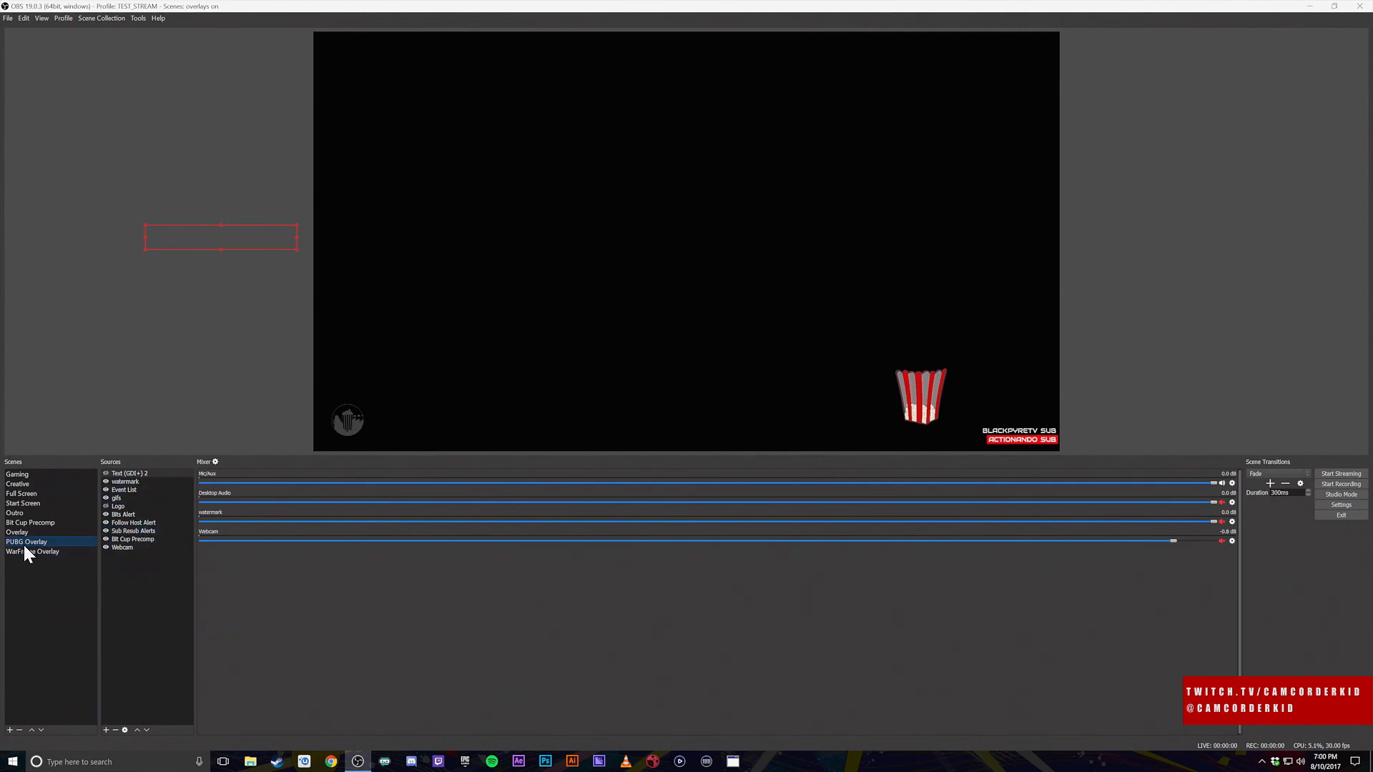
pyautogui.click(16, 475)
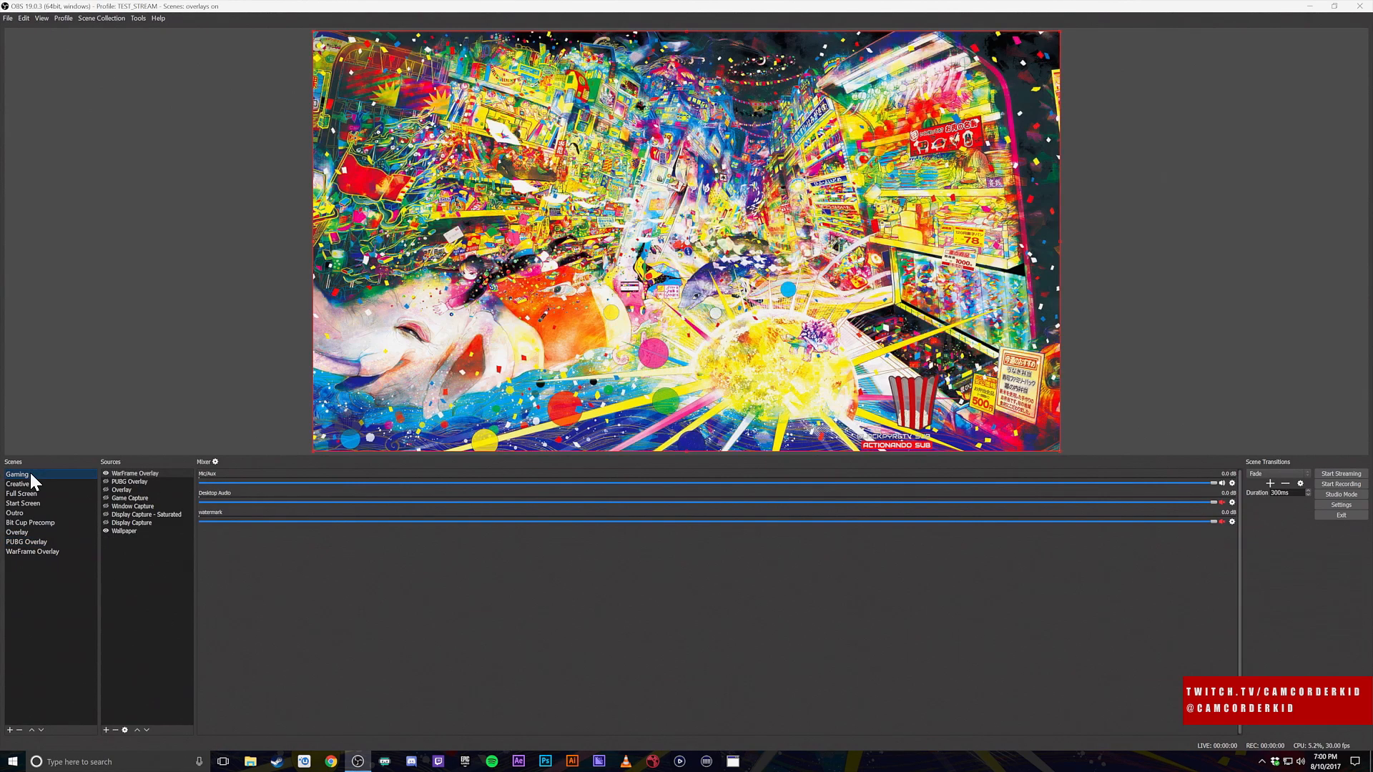
pyautogui.moveTo(134, 481)
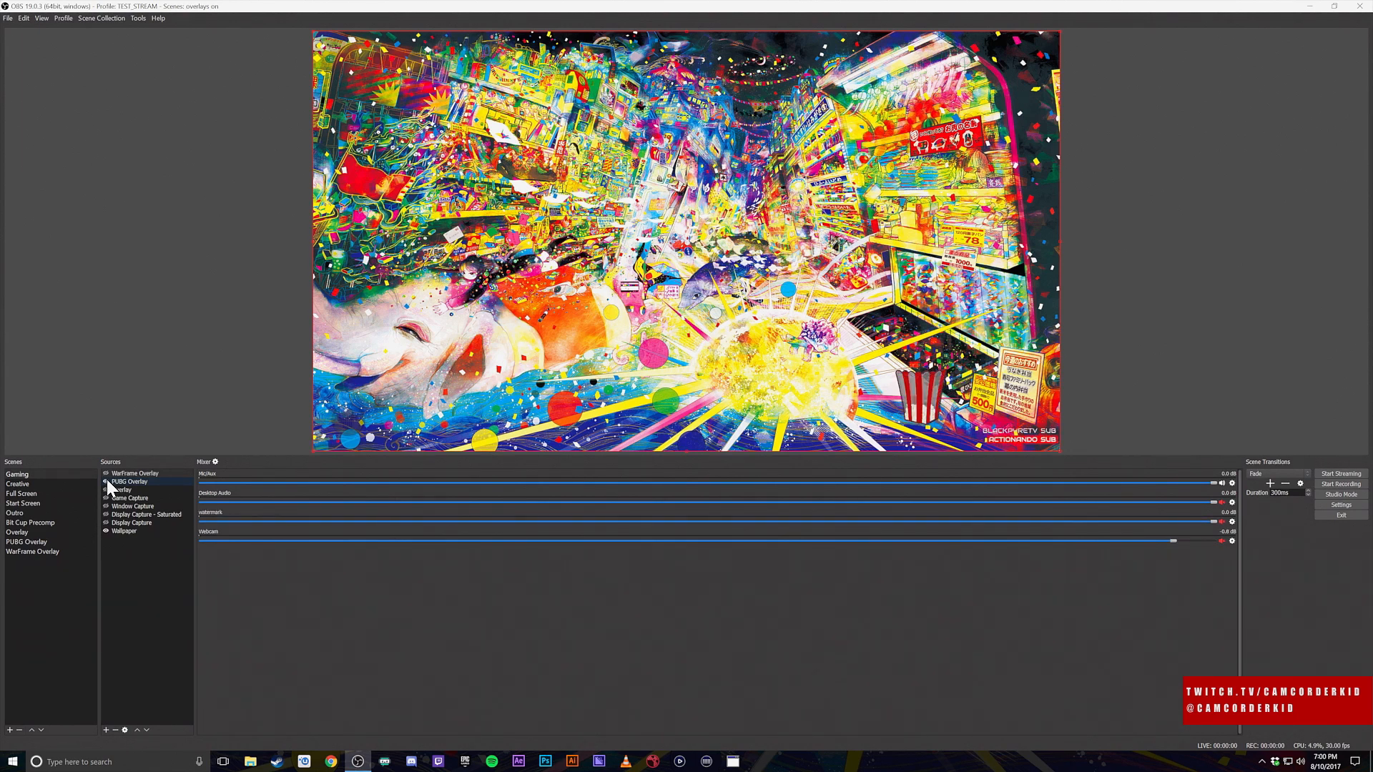
pyautogui.click(135, 473)
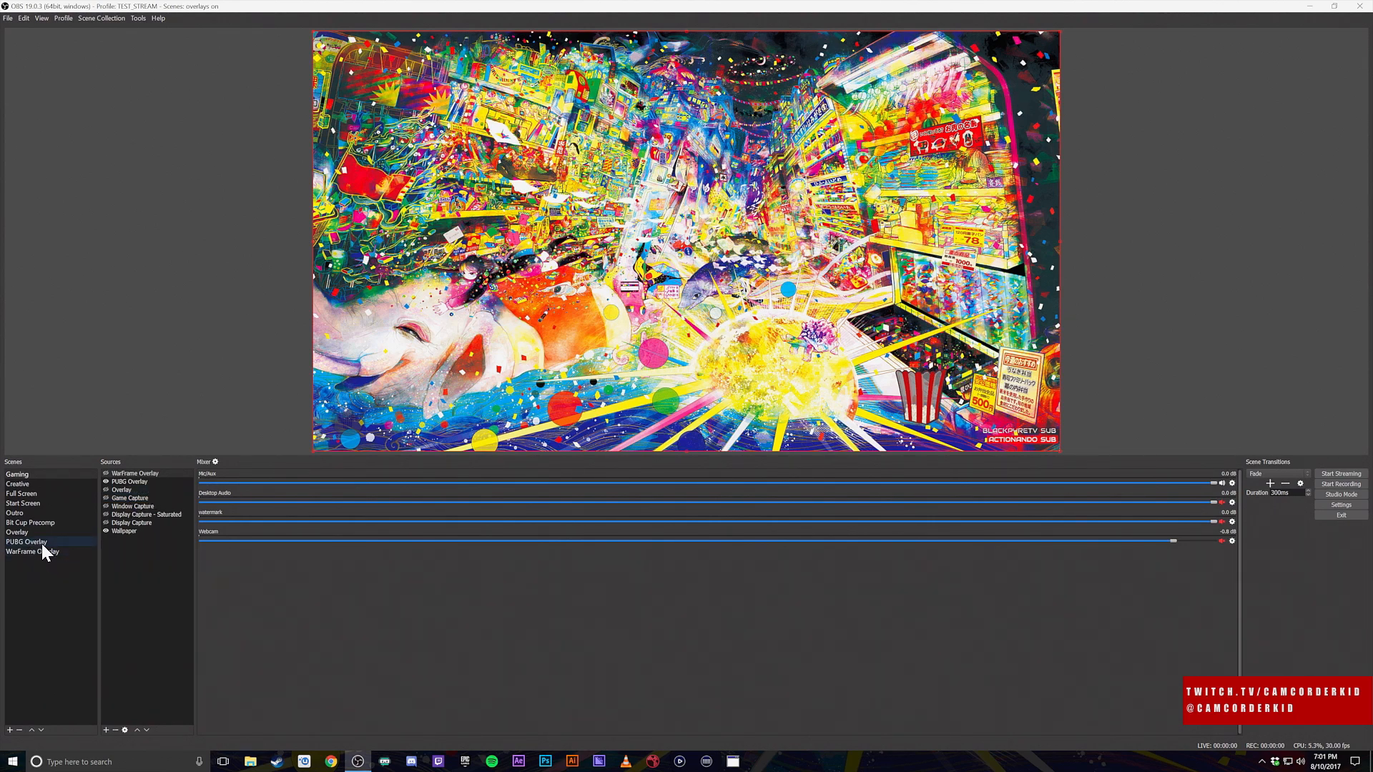
pyautogui.click(27, 541)
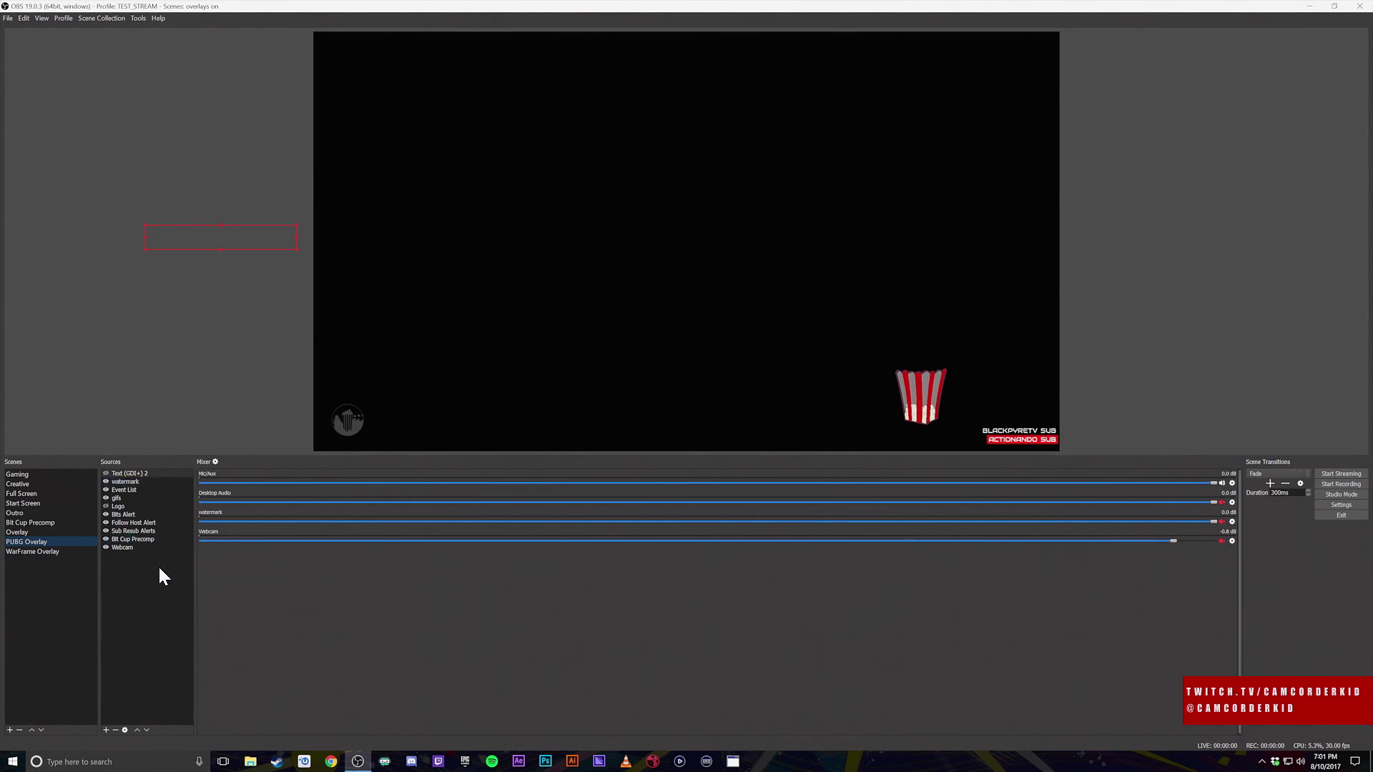
pyautogui.moveTo(377, 526)
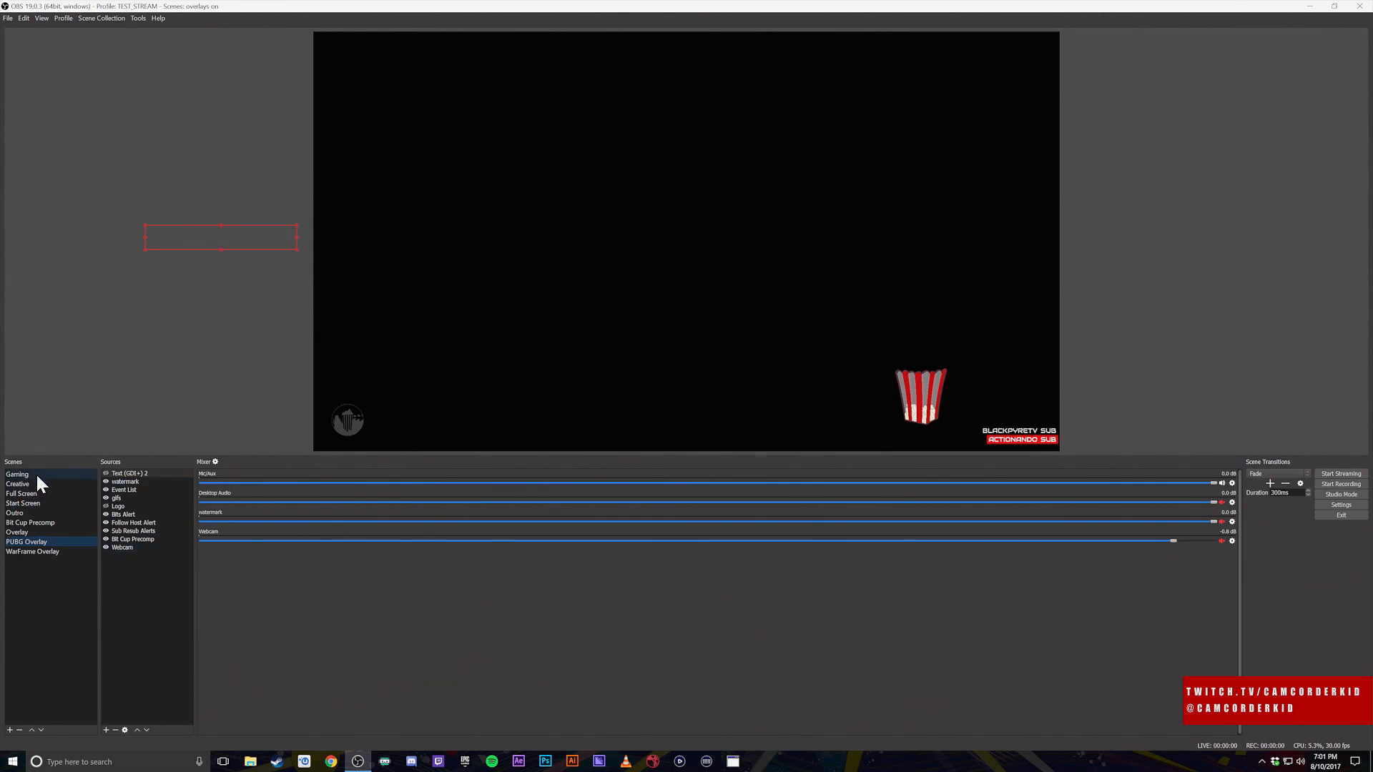
pyautogui.click(17, 473)
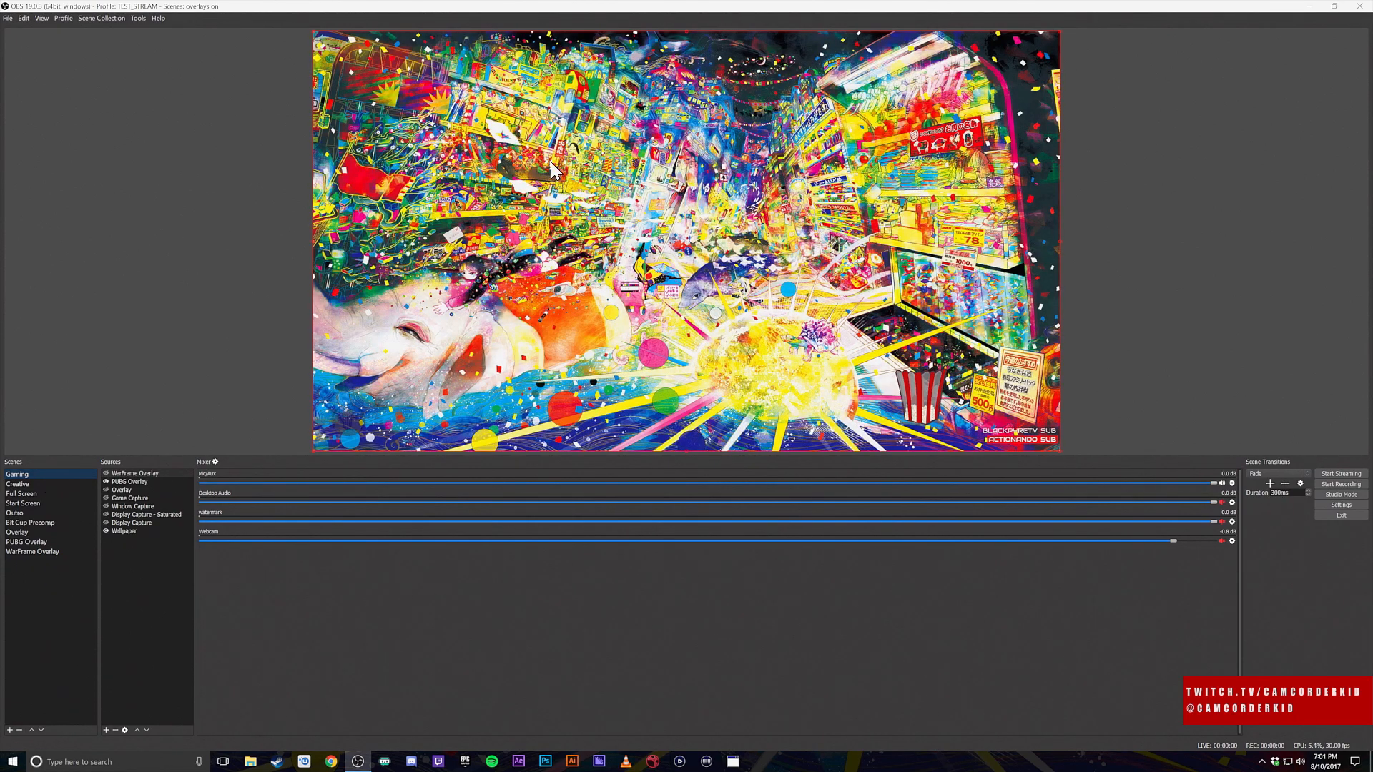
pyautogui.moveTo(60, 522)
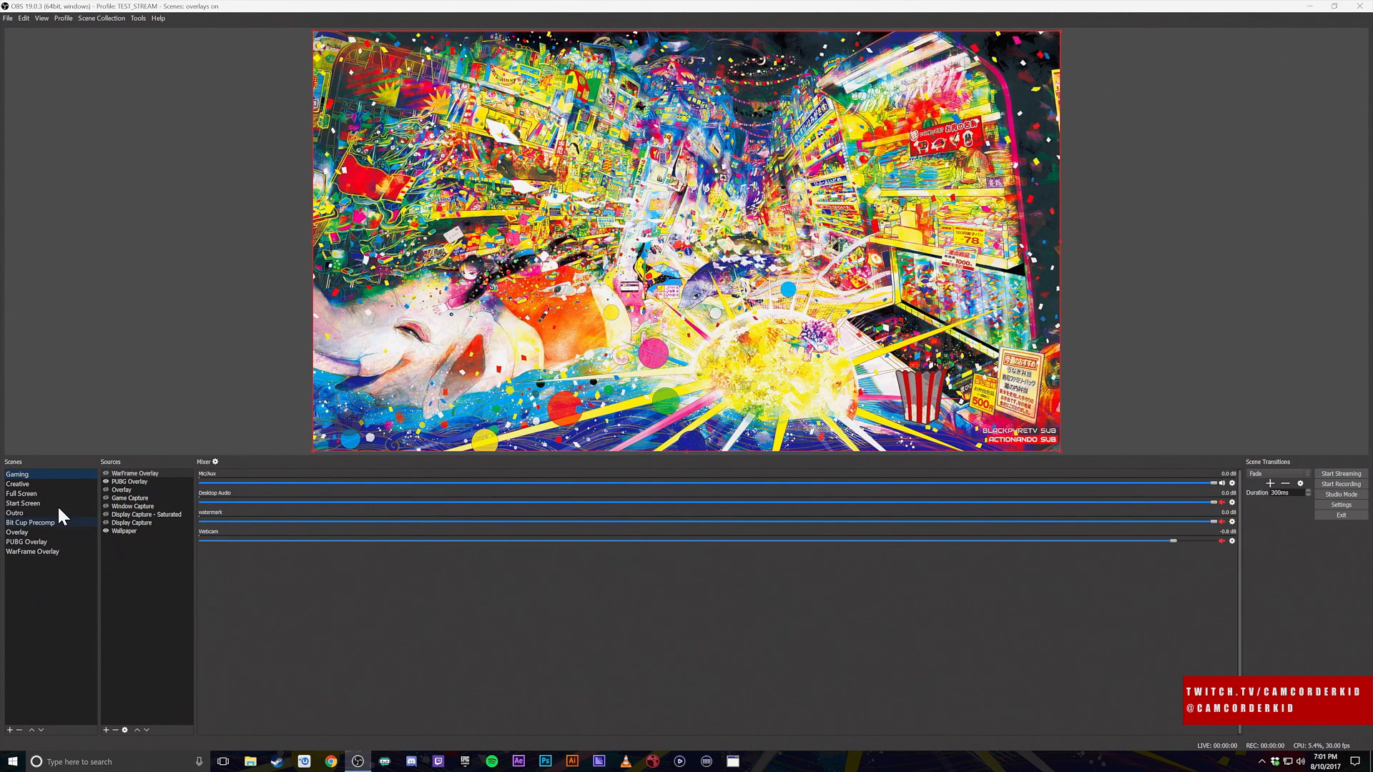
pyautogui.moveTo(167, 623)
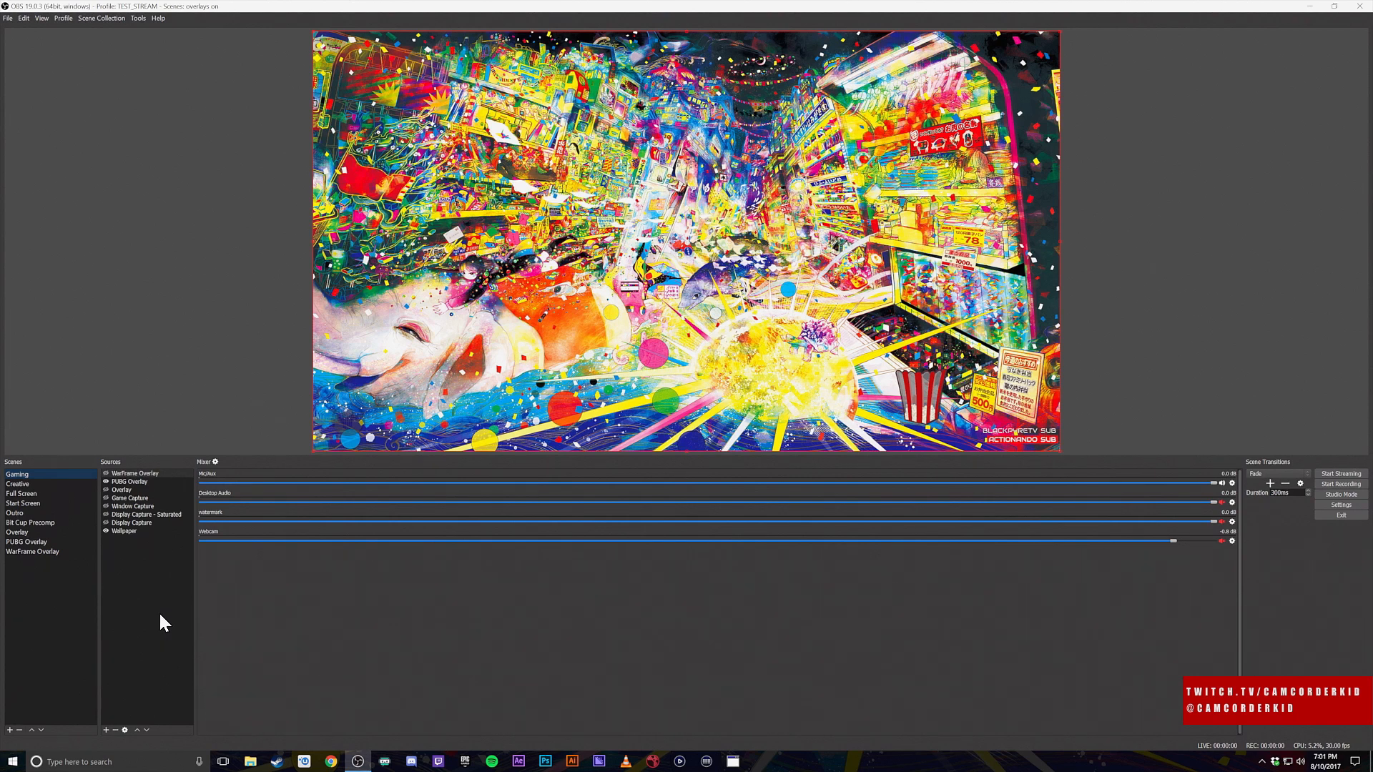
# Add a Color Correction filter with brightness -1.00 to PUBG Overlay and close its filters.
pyautogui.rightClick(130, 482)
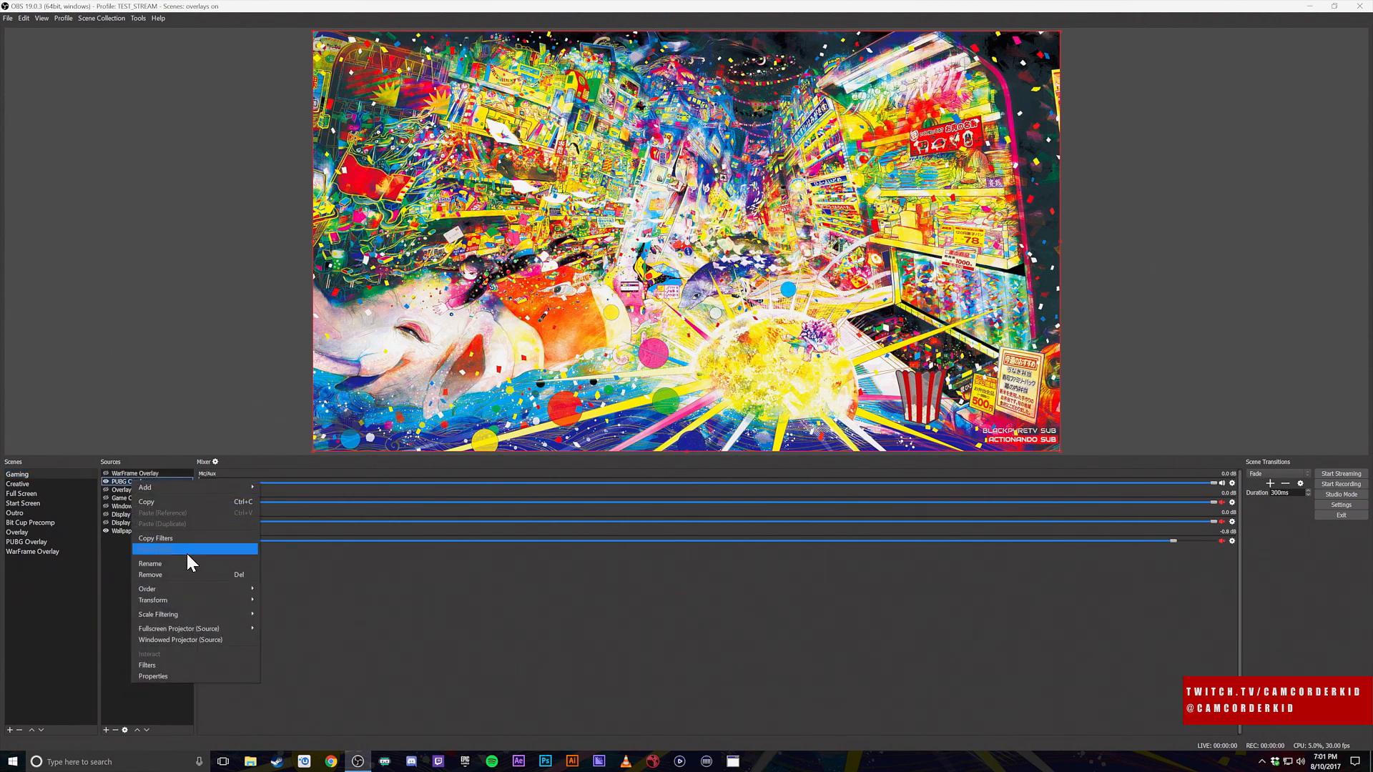
pyautogui.click(147, 665)
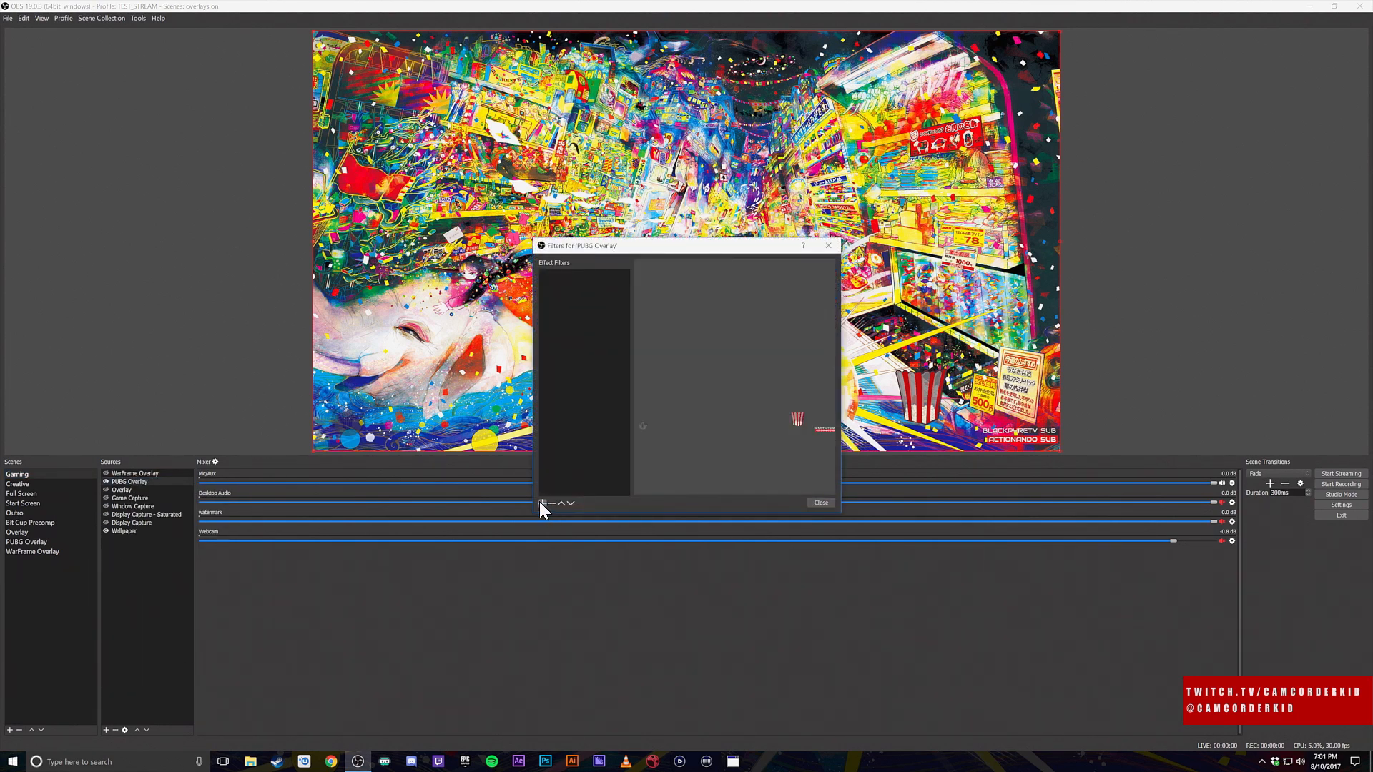
pyautogui.click(543, 502)
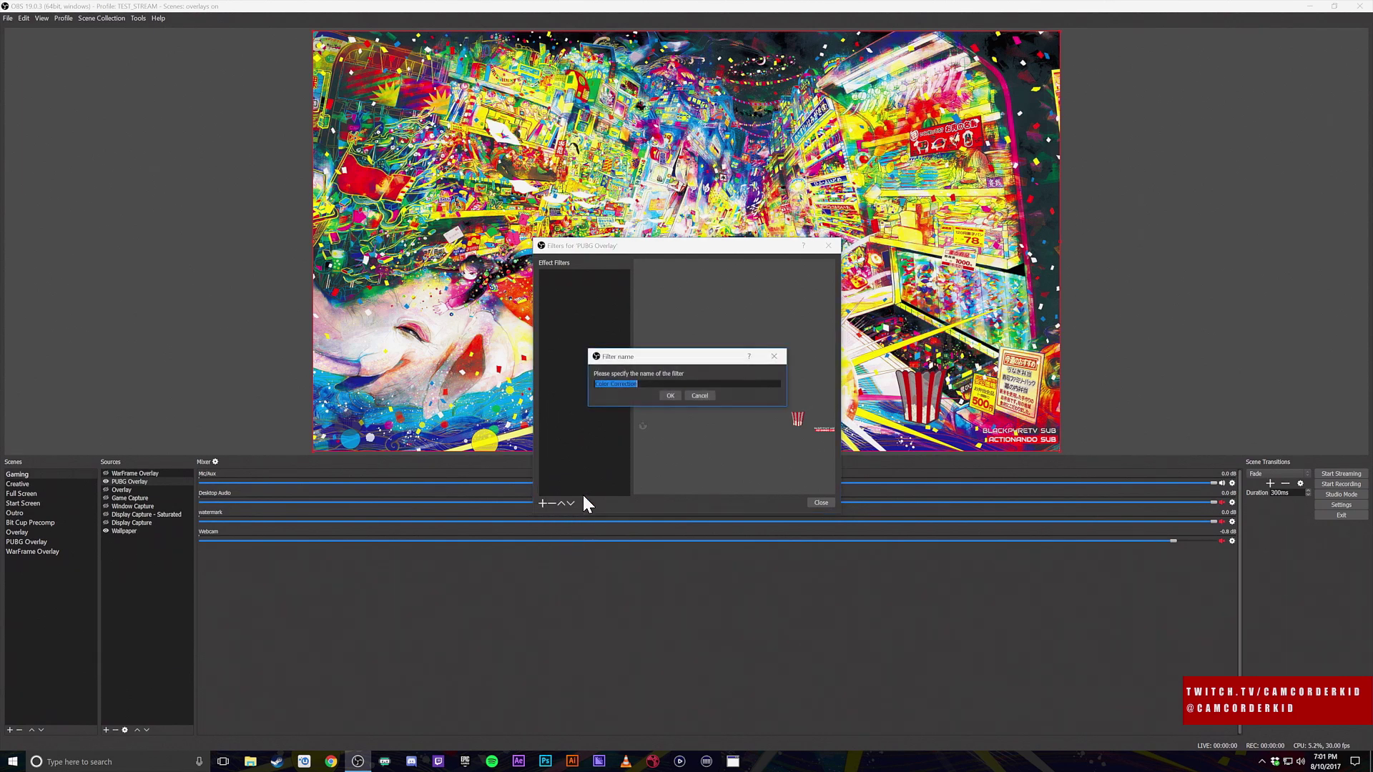
pyautogui.click(670, 395)
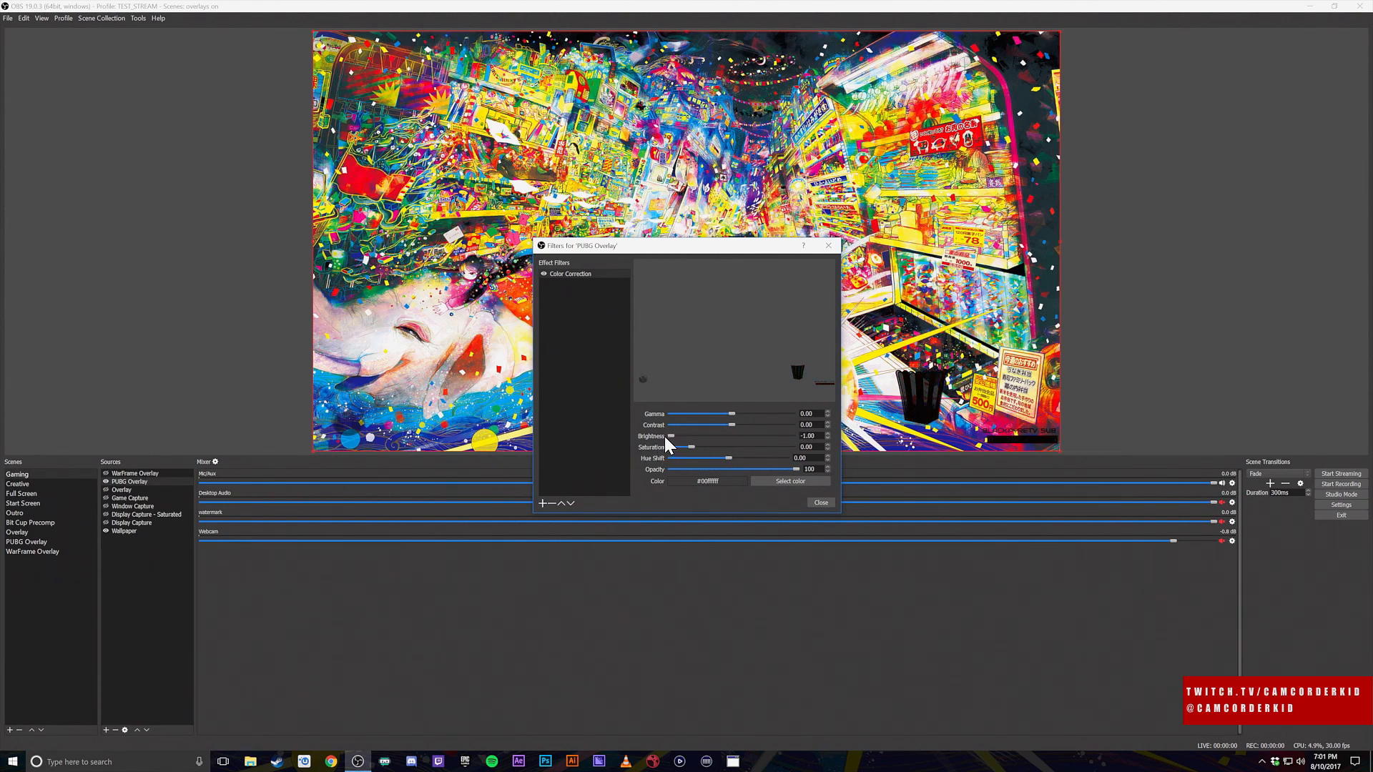
pyautogui.moveTo(705, 455)
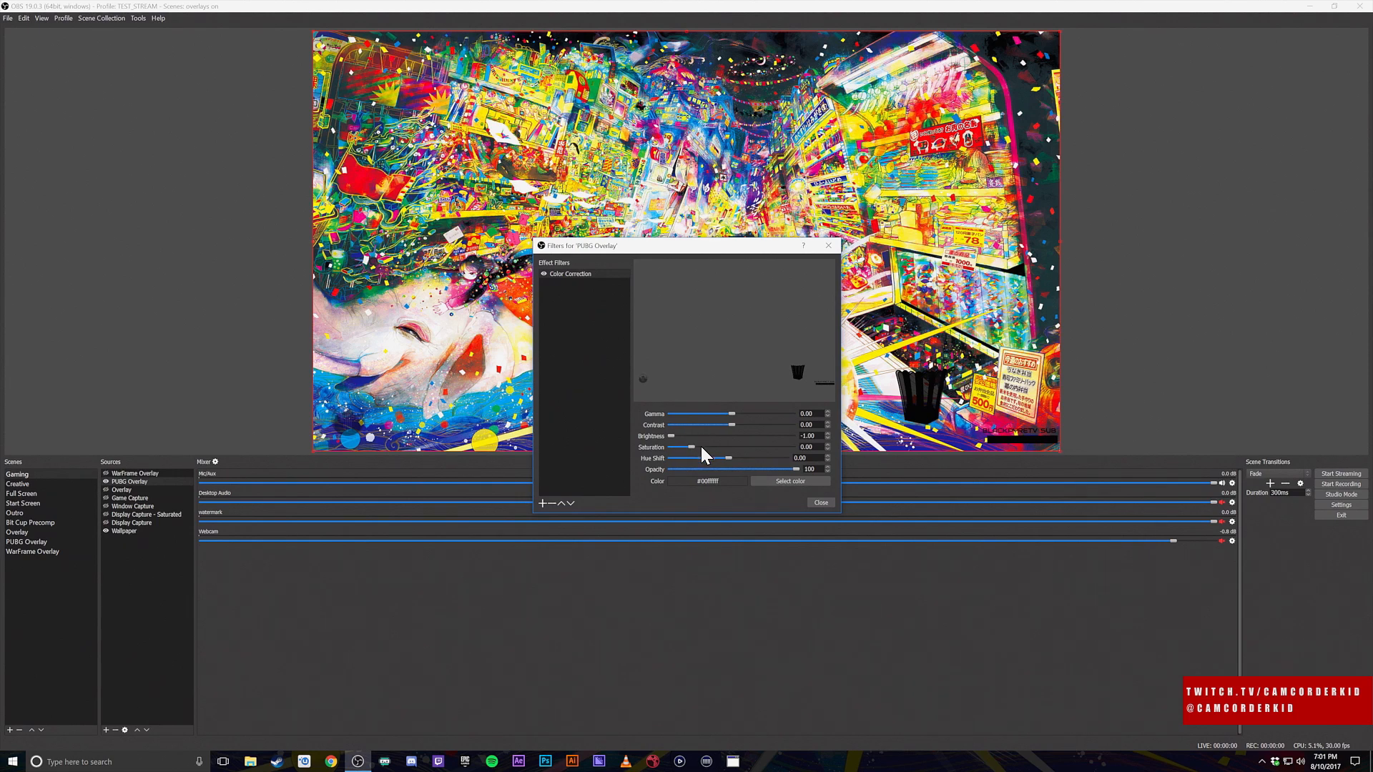
pyautogui.moveTo(731, 454)
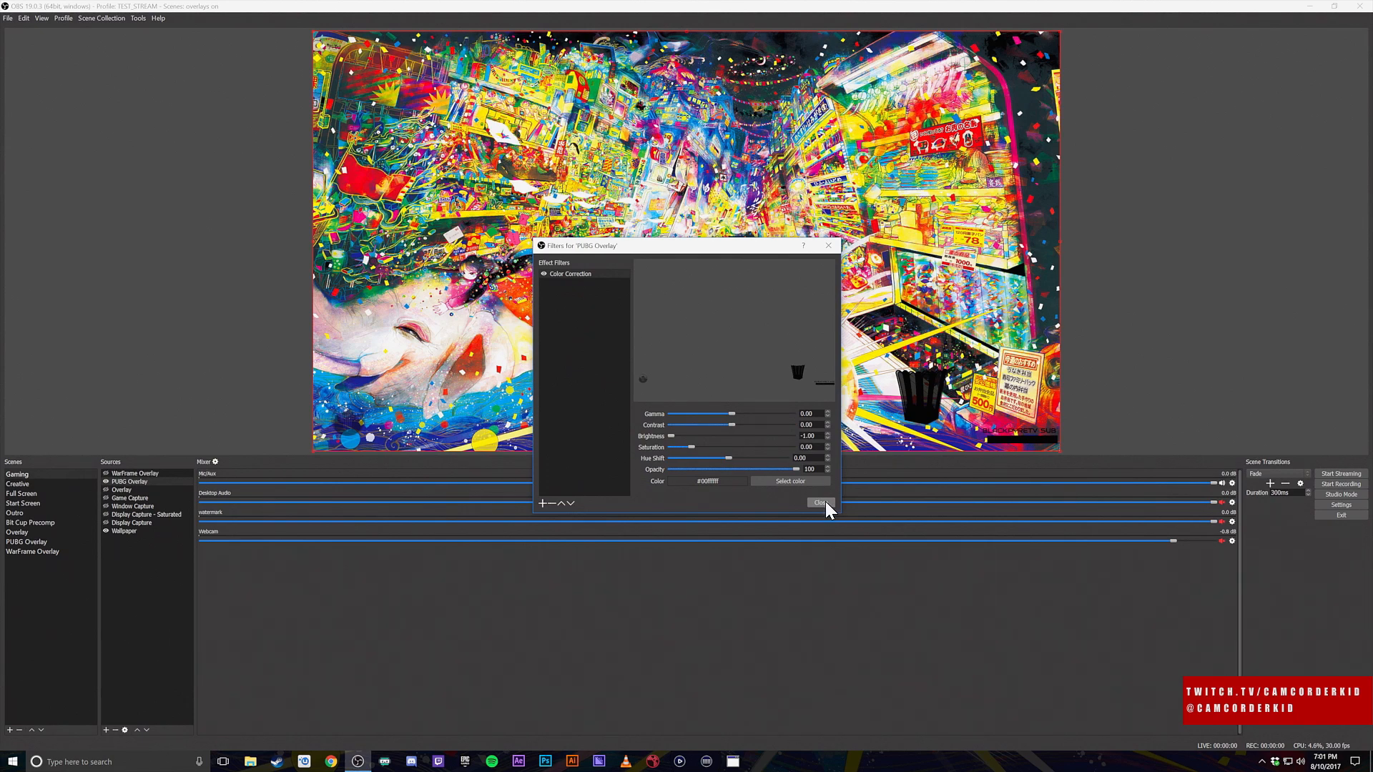
pyautogui.moveTo(546, 279)
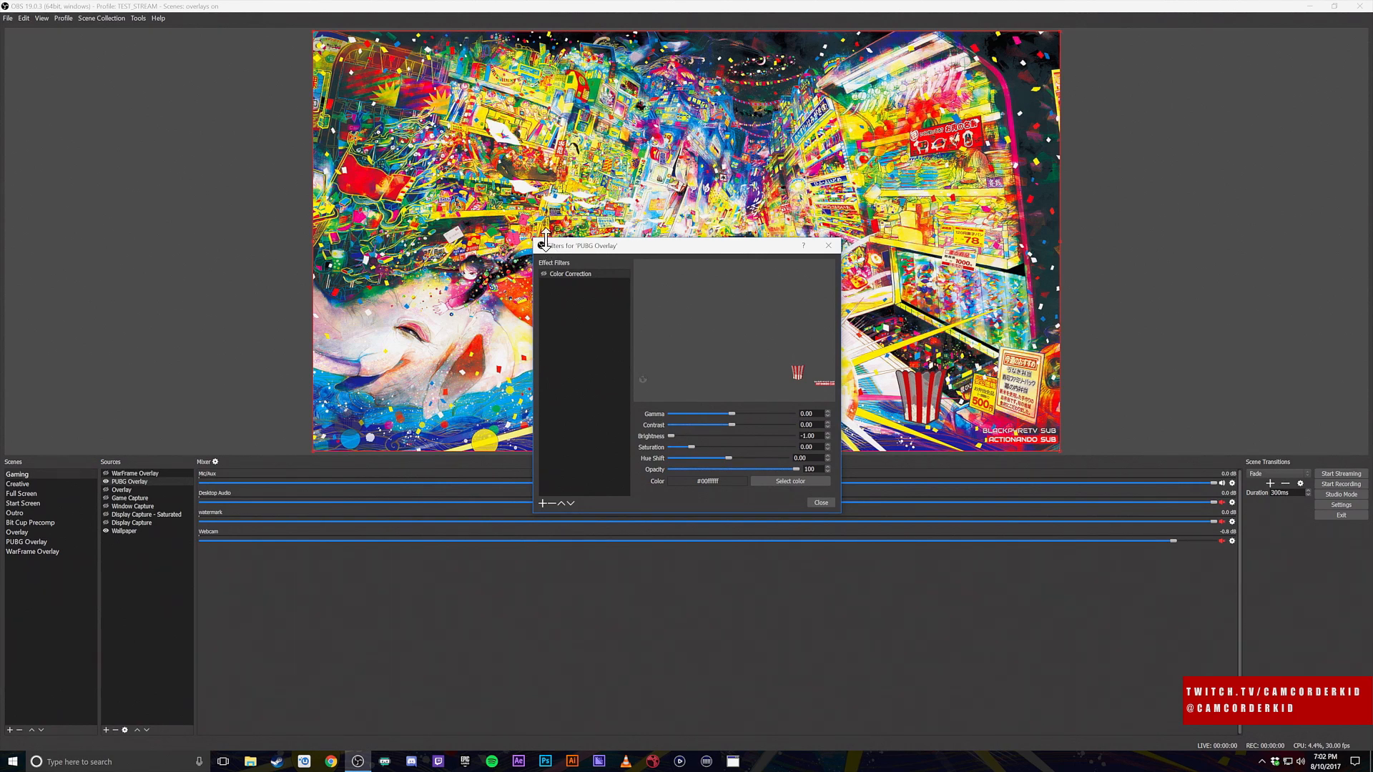
pyautogui.moveTo(547, 241)
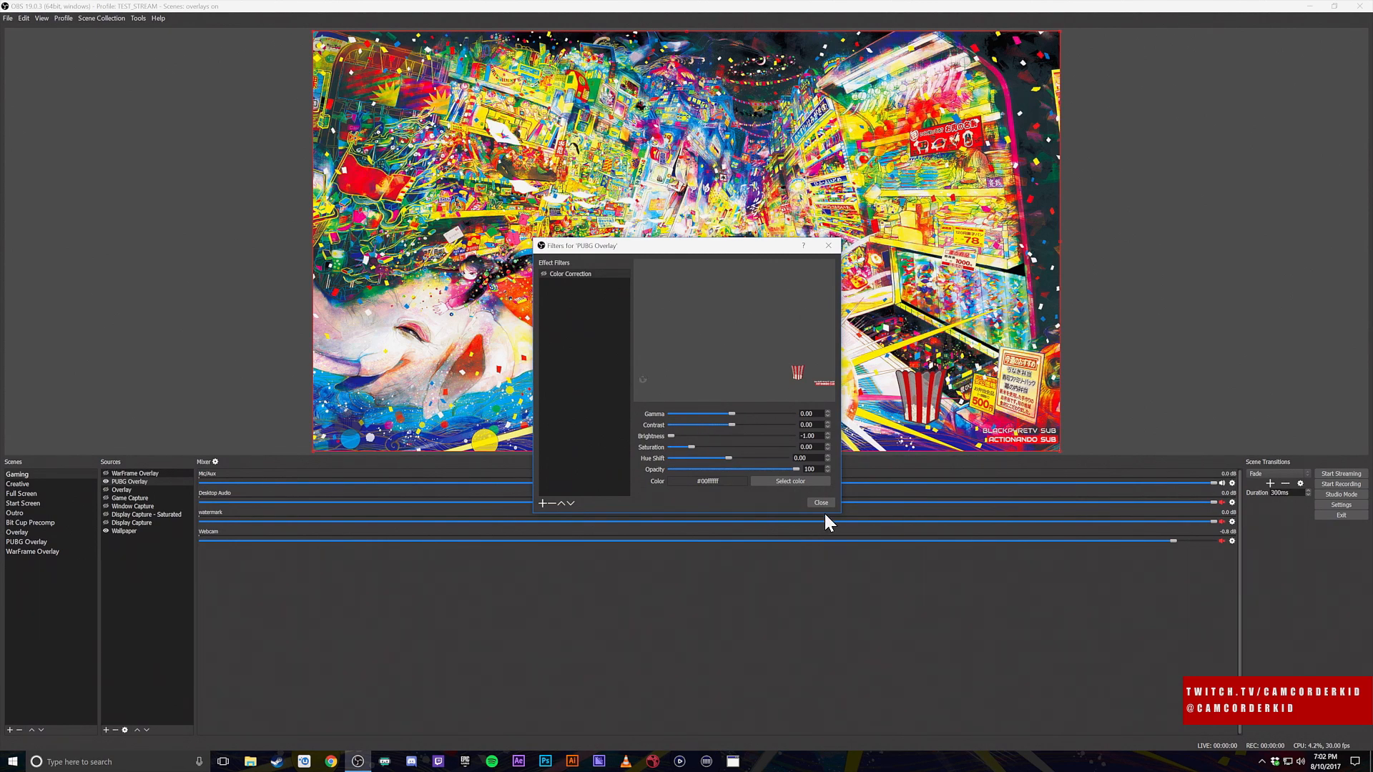
pyautogui.click(819, 502)
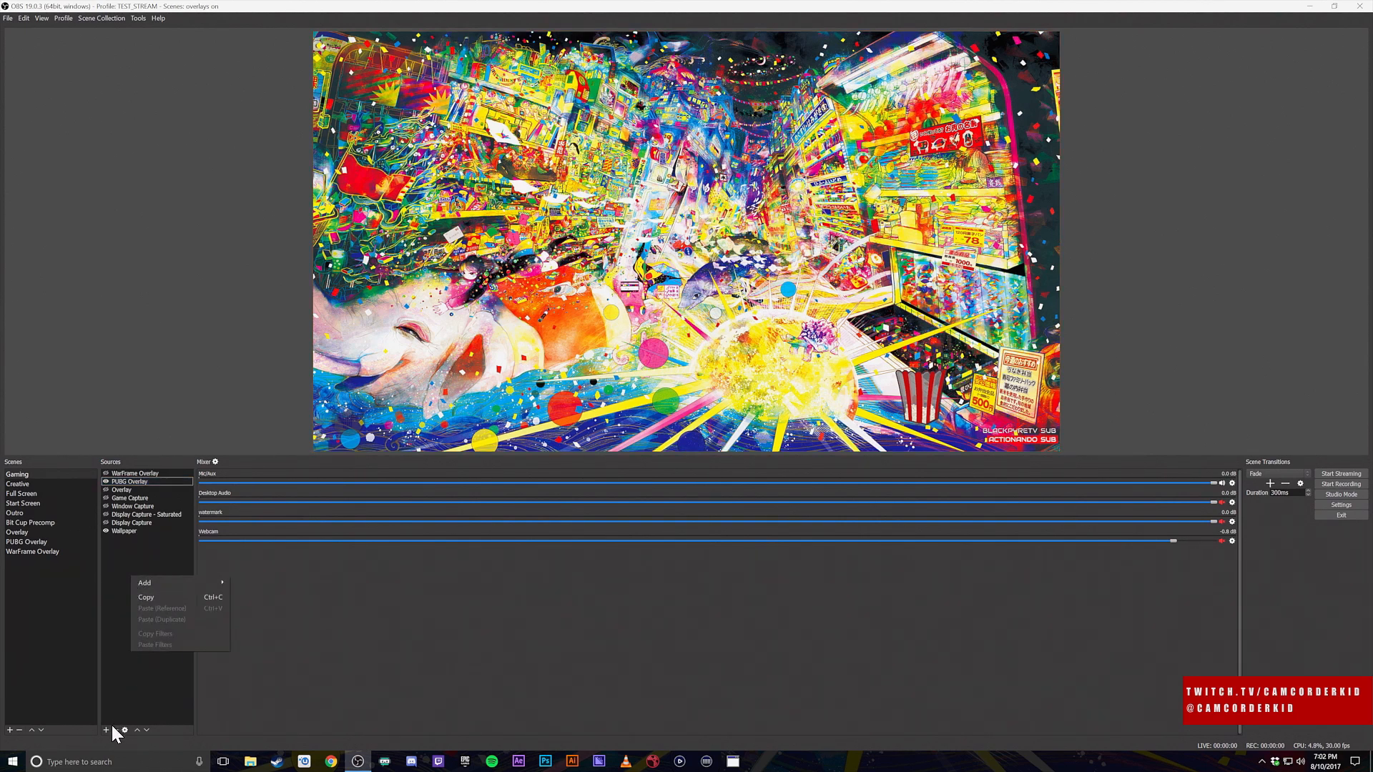
pyautogui.click(144, 582)
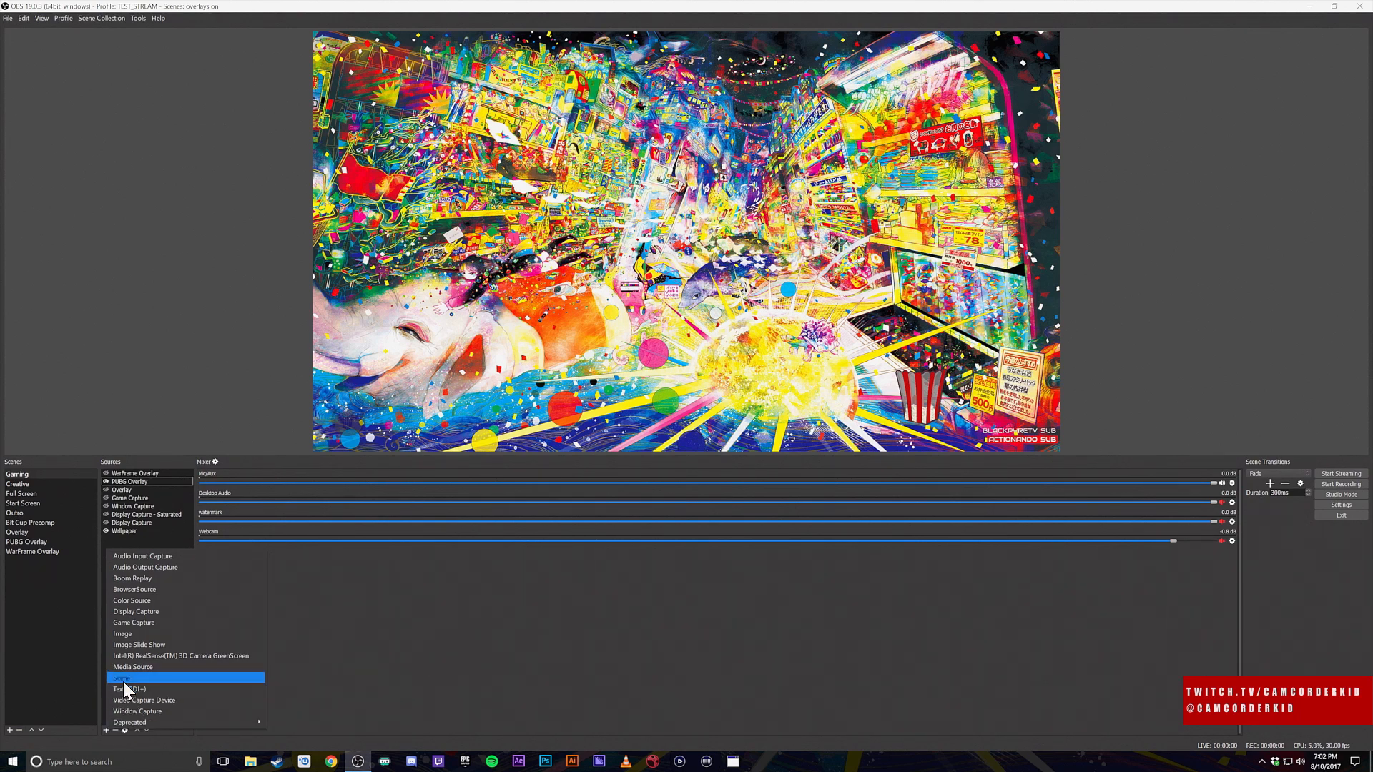
pyautogui.click(121, 678)
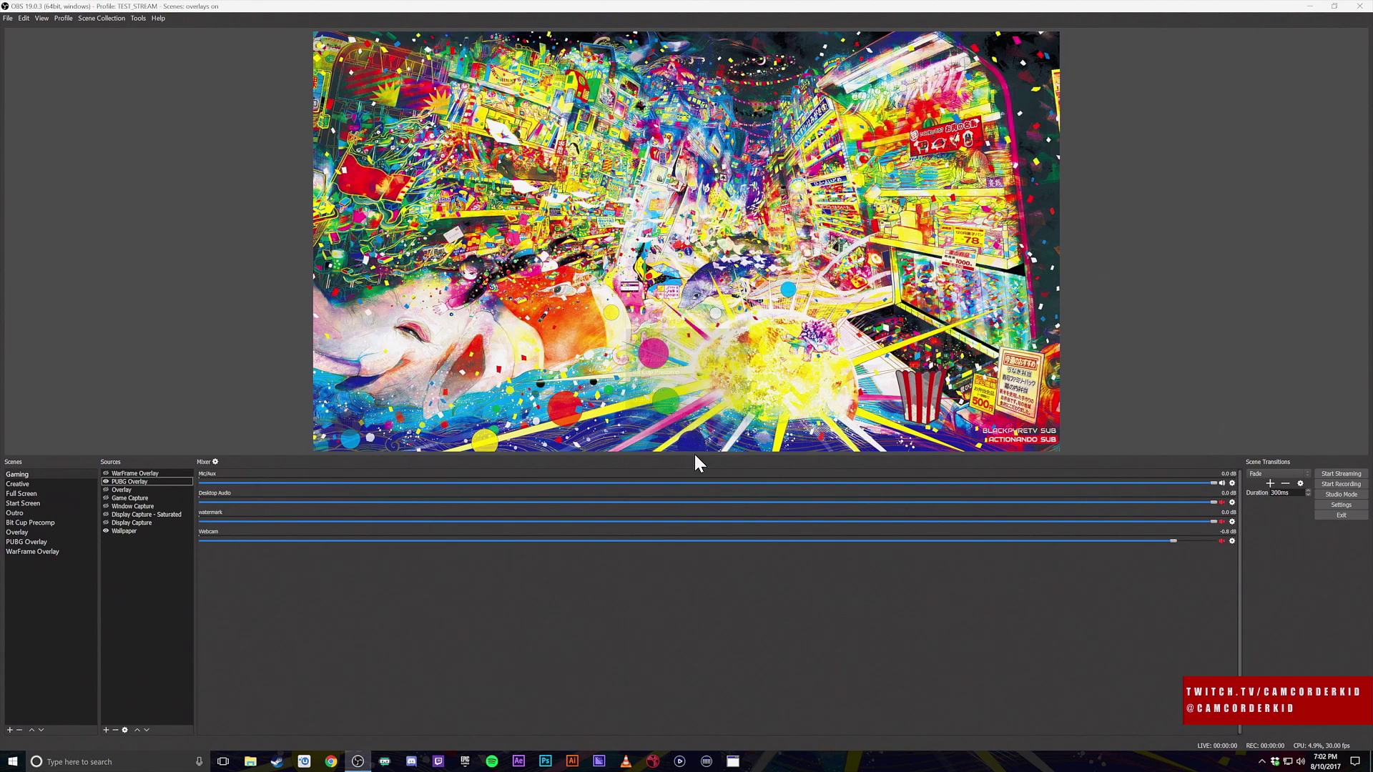
pyautogui.moveTo(146, 637)
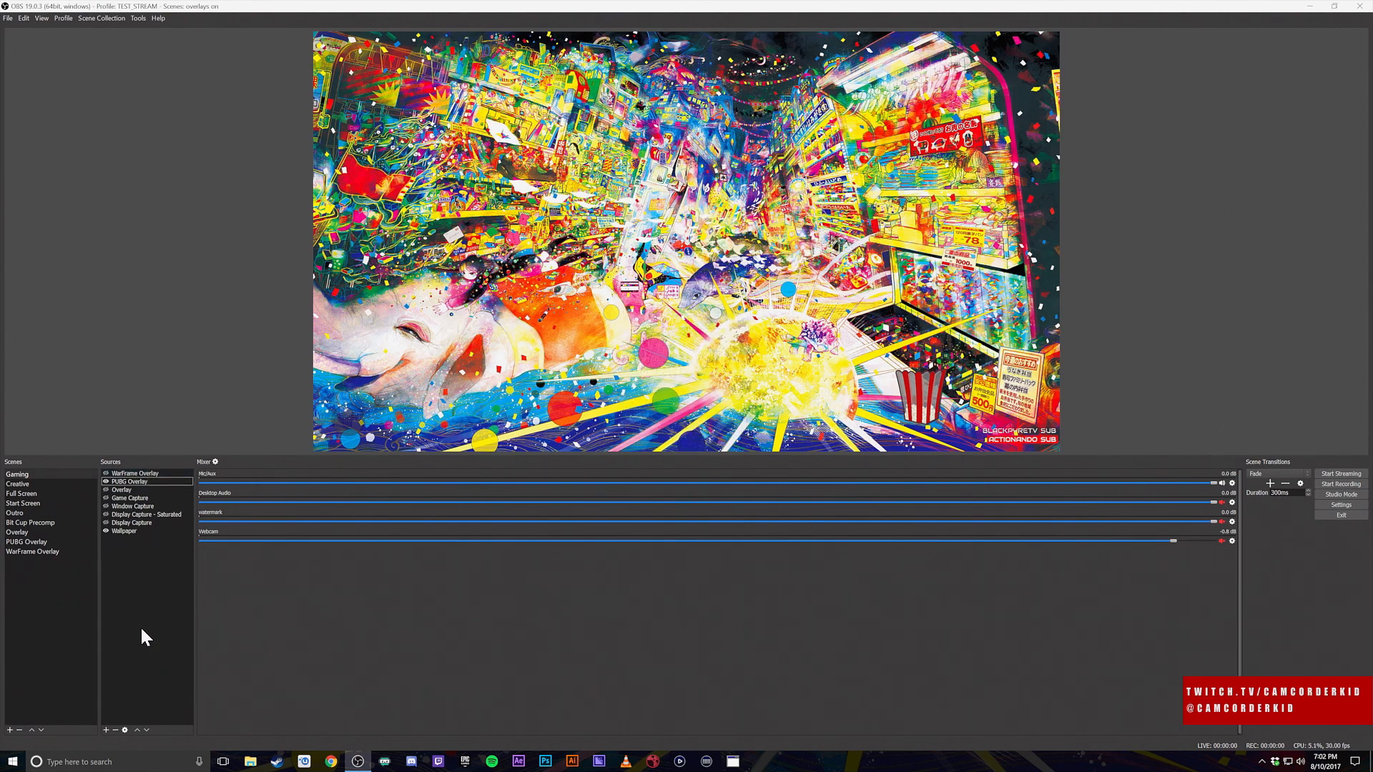
pyautogui.moveTo(168, 628)
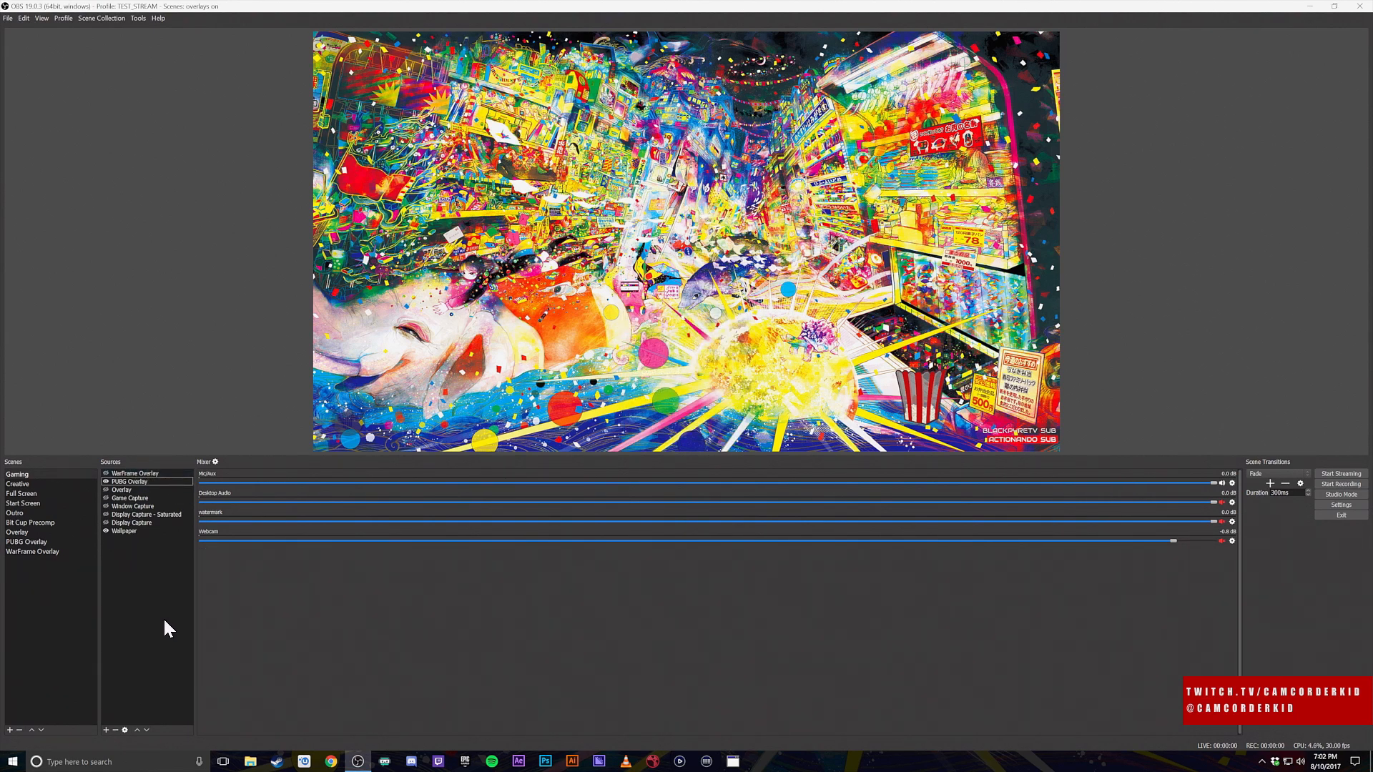
pyautogui.moveTo(173, 666)
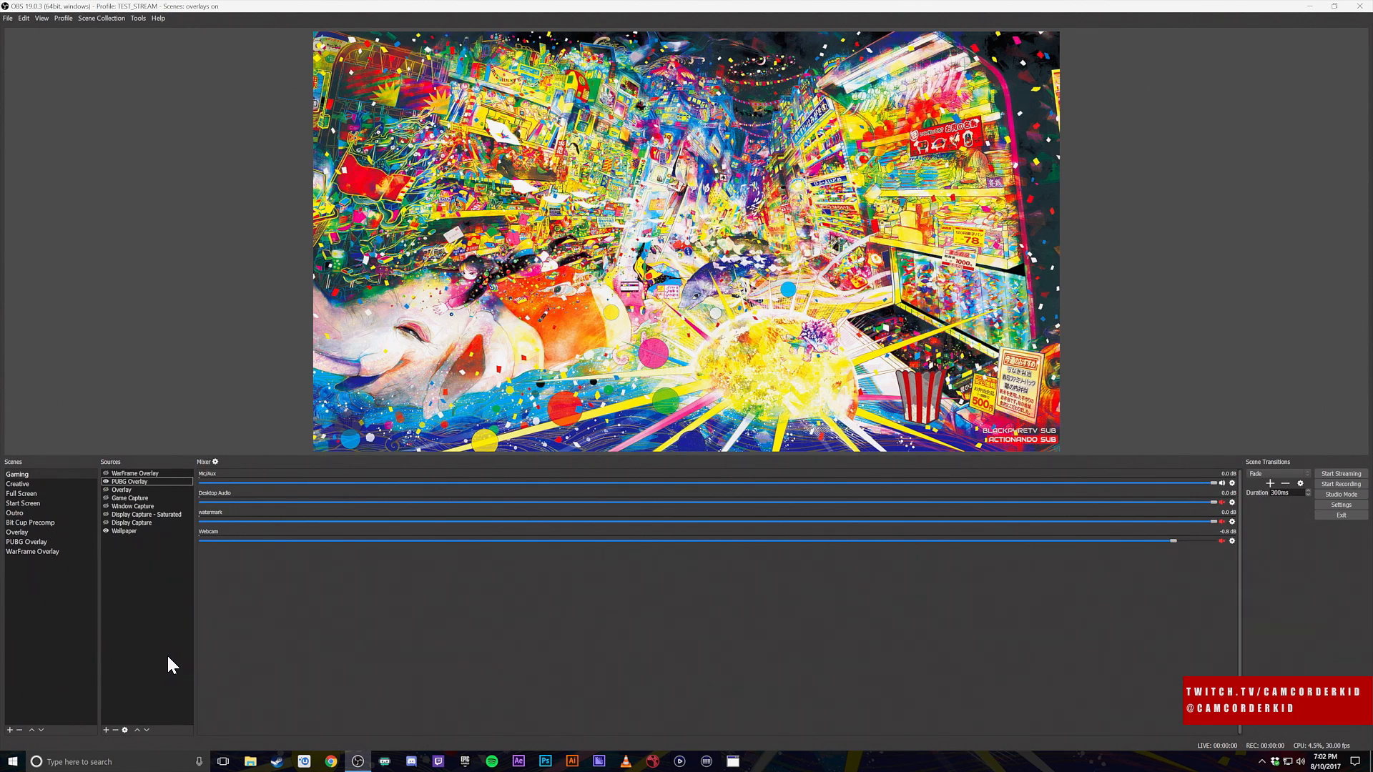
pyautogui.moveTo(141, 623)
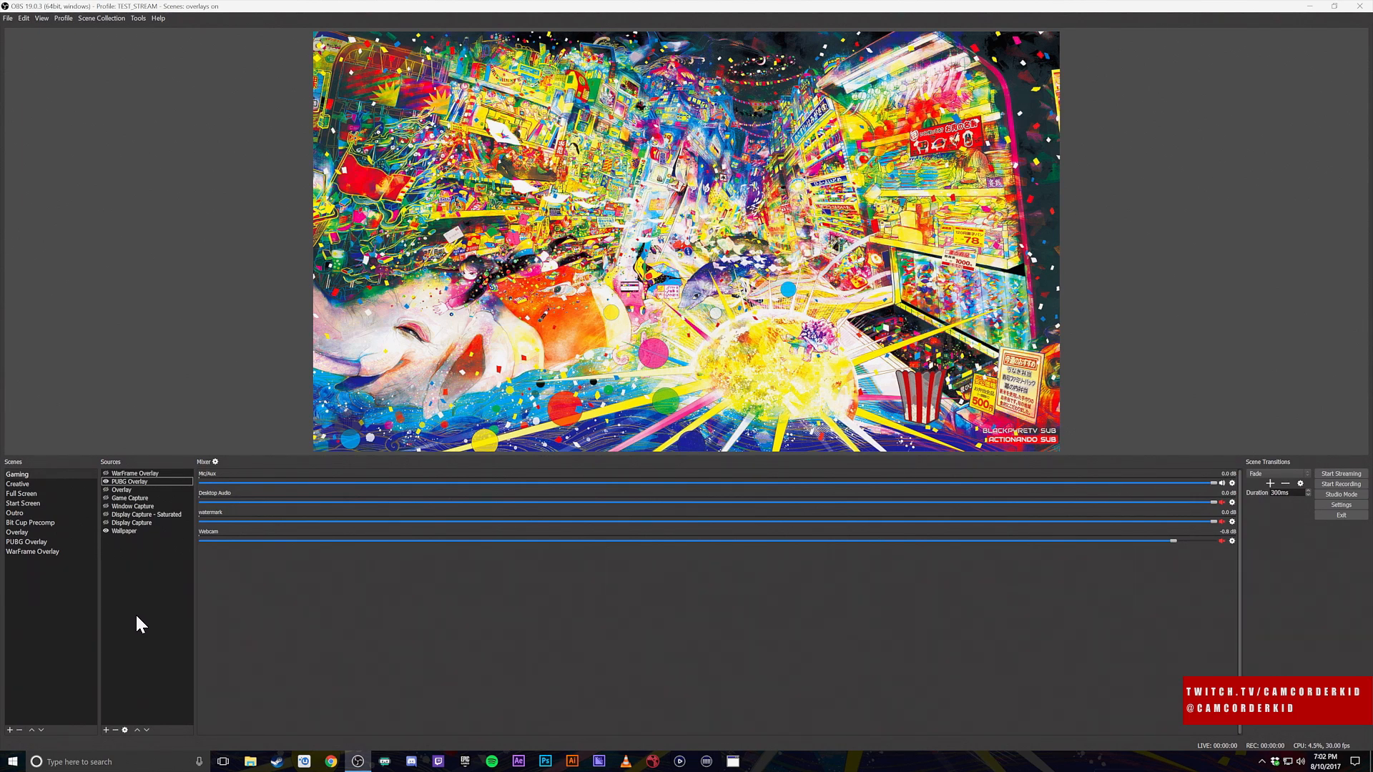
pyautogui.moveTo(141, 615)
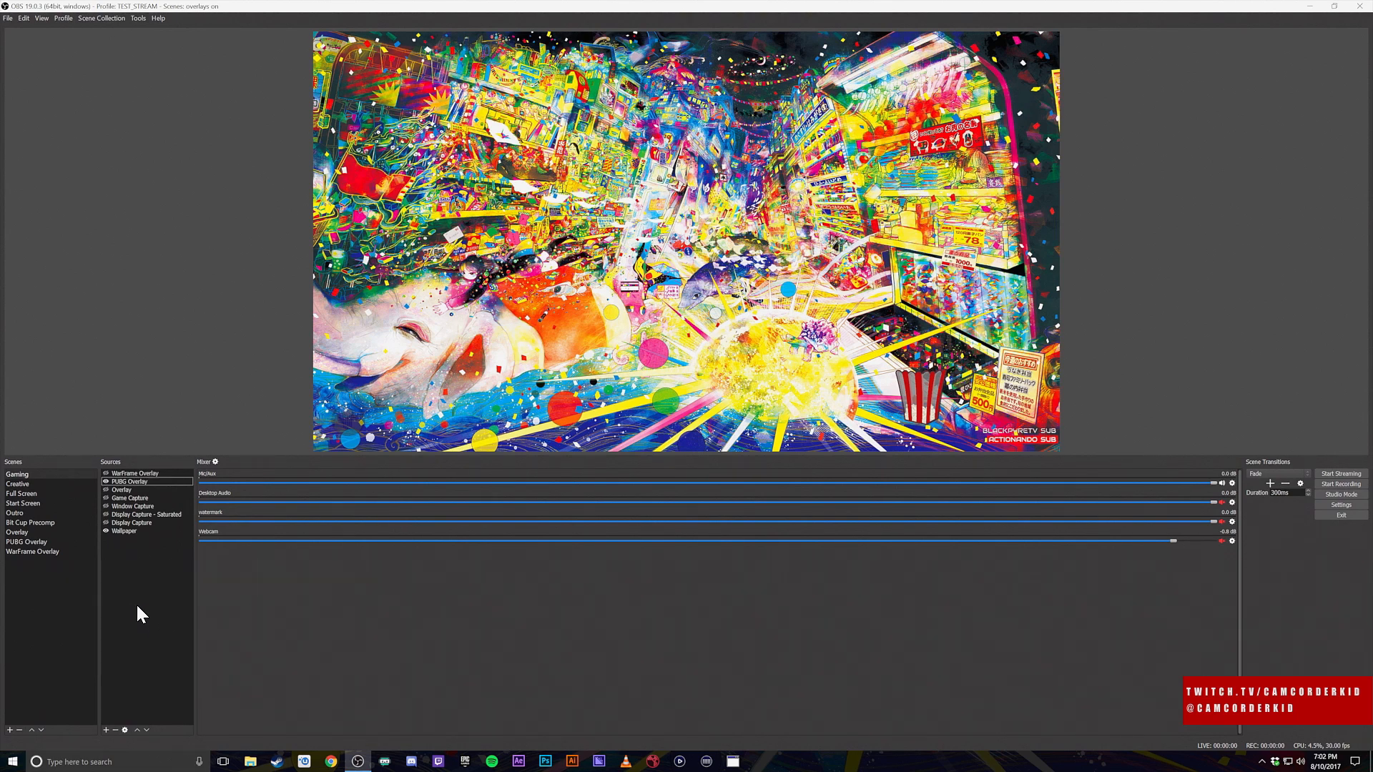
pyautogui.moveTo(143, 592)
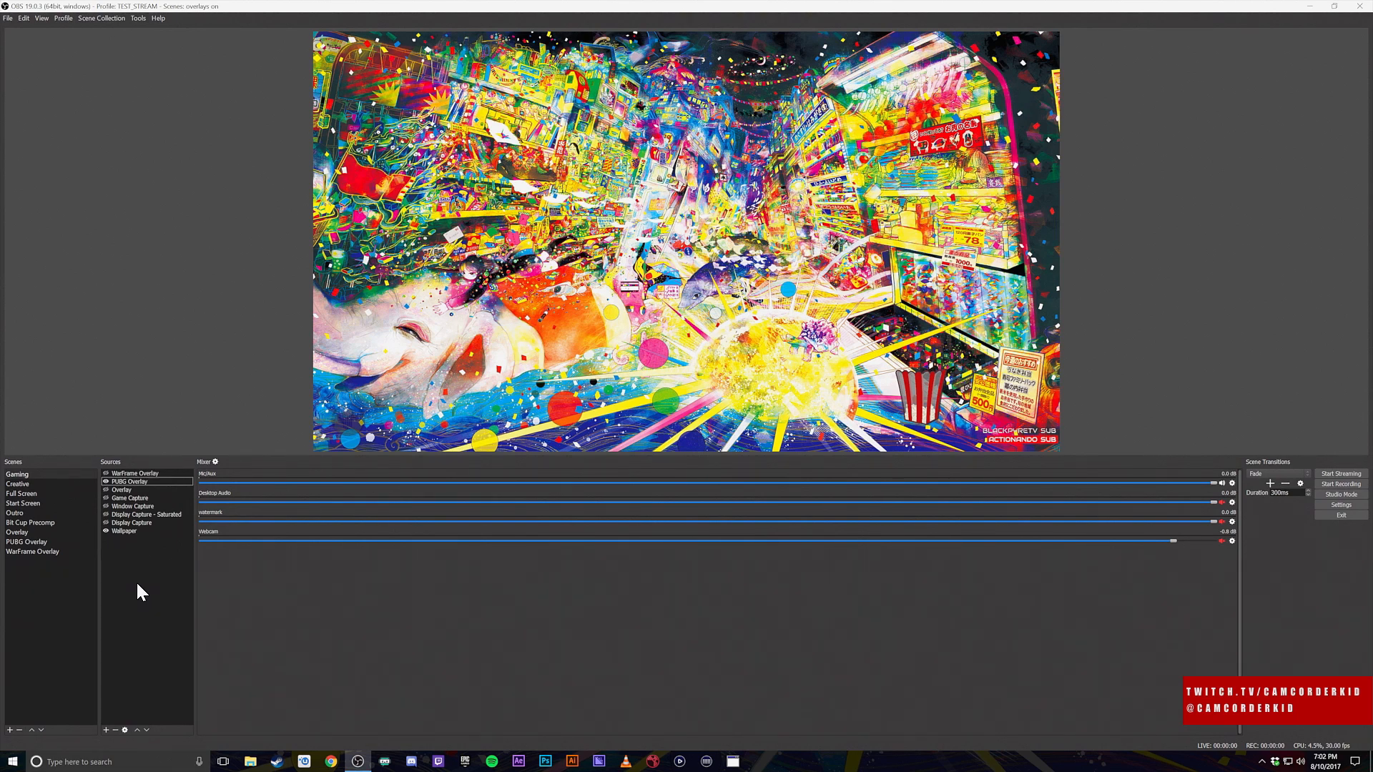